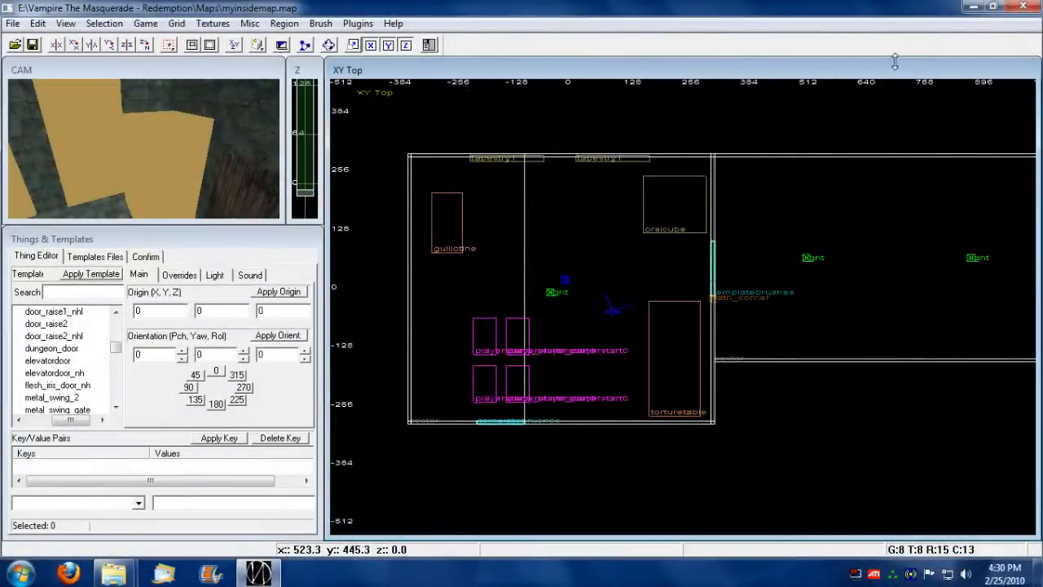
mouse_move(972, 8)
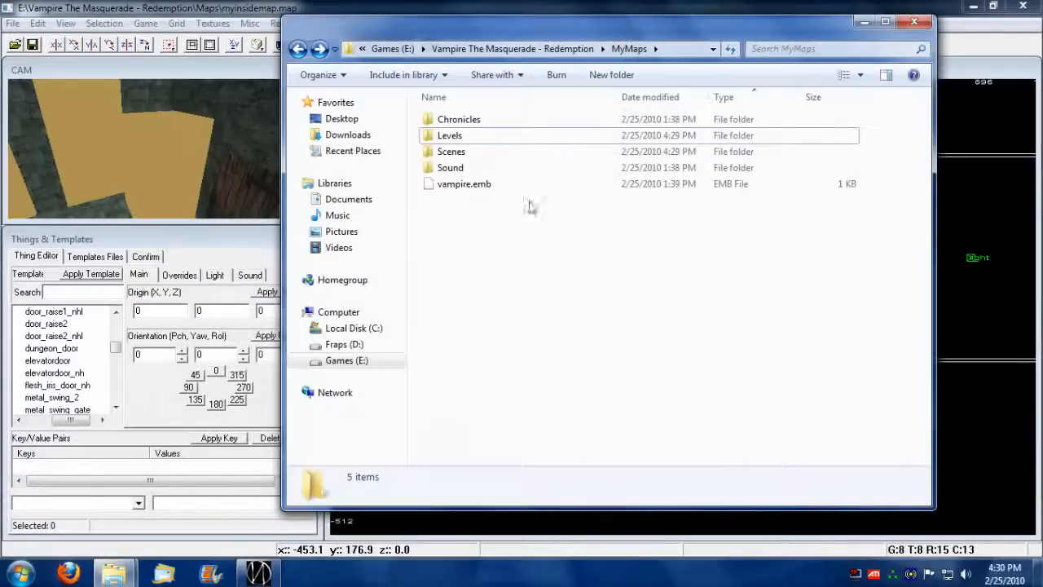
Step: Browse MyMaps' Levels and Scenes subfolders and check the compiled myoutsidemap level file
double_click(450, 135)
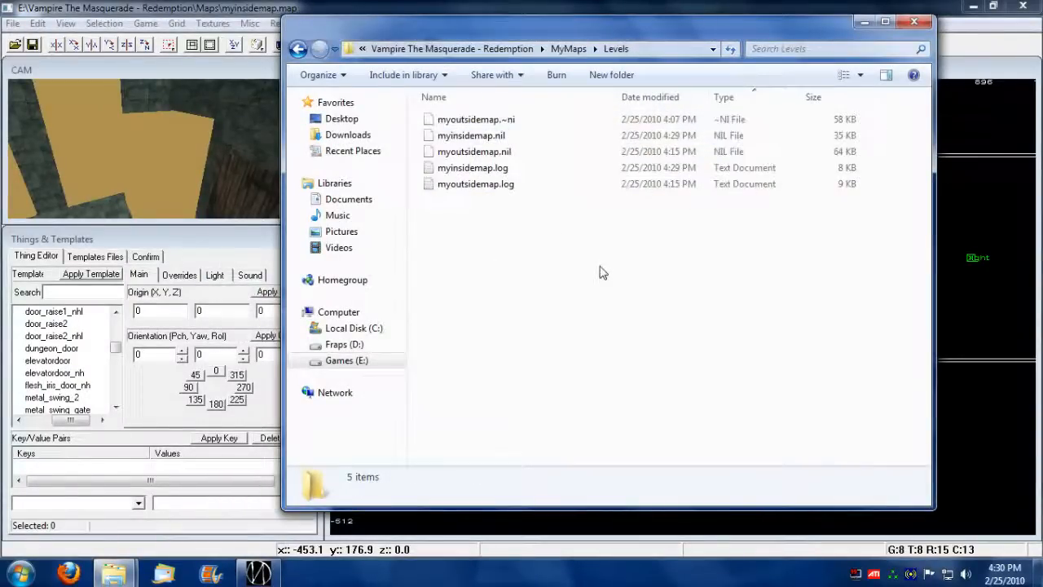
left_click(472, 136)
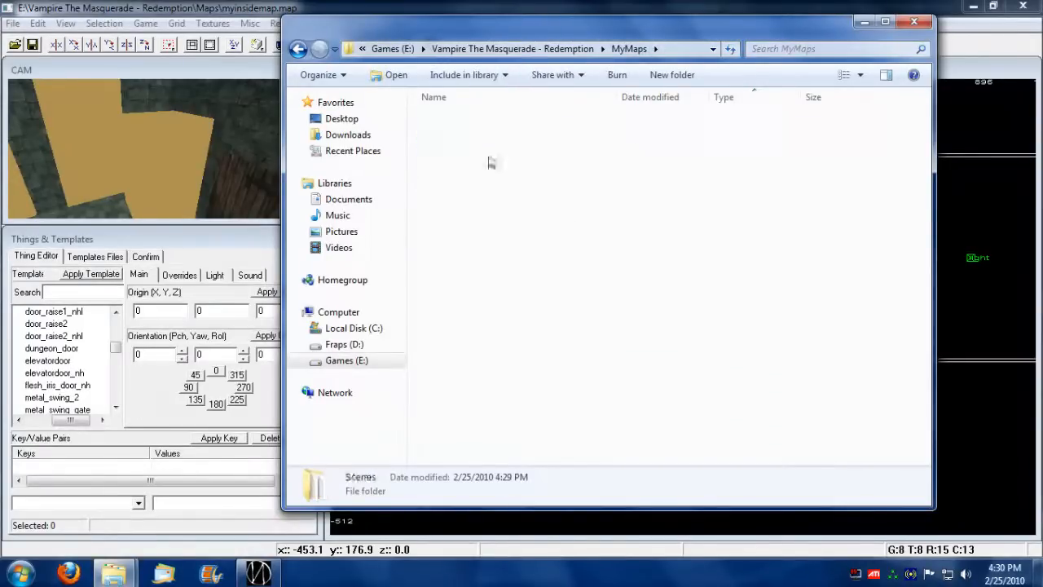
double_click(360, 482)
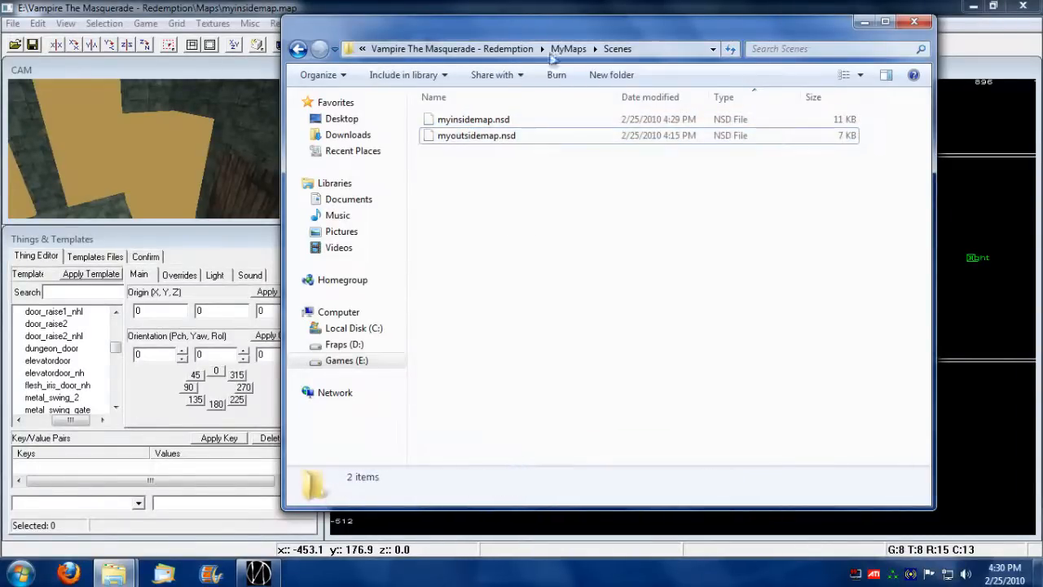
left_click(567, 49)
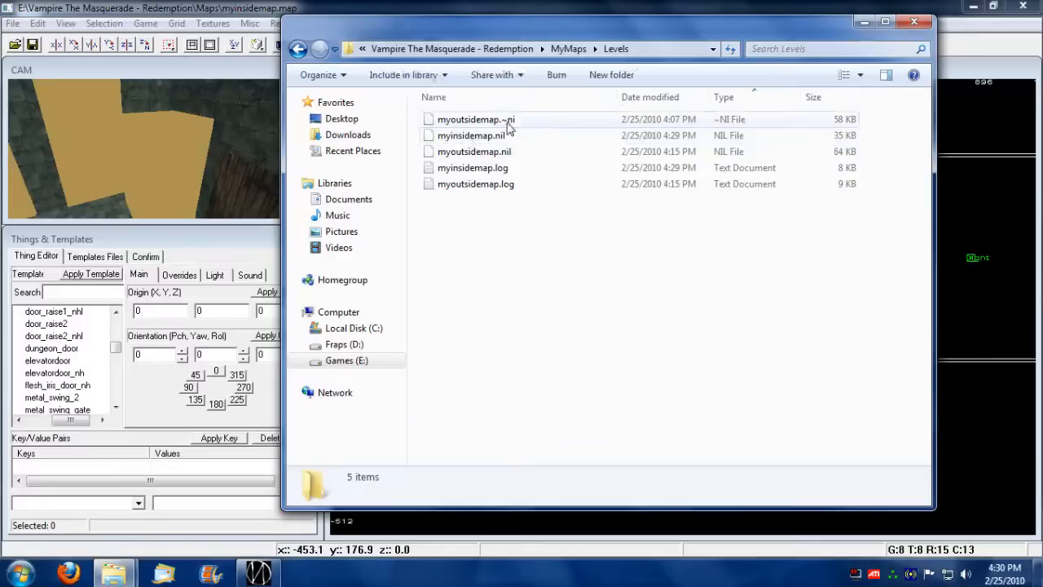
left_click(473, 152)
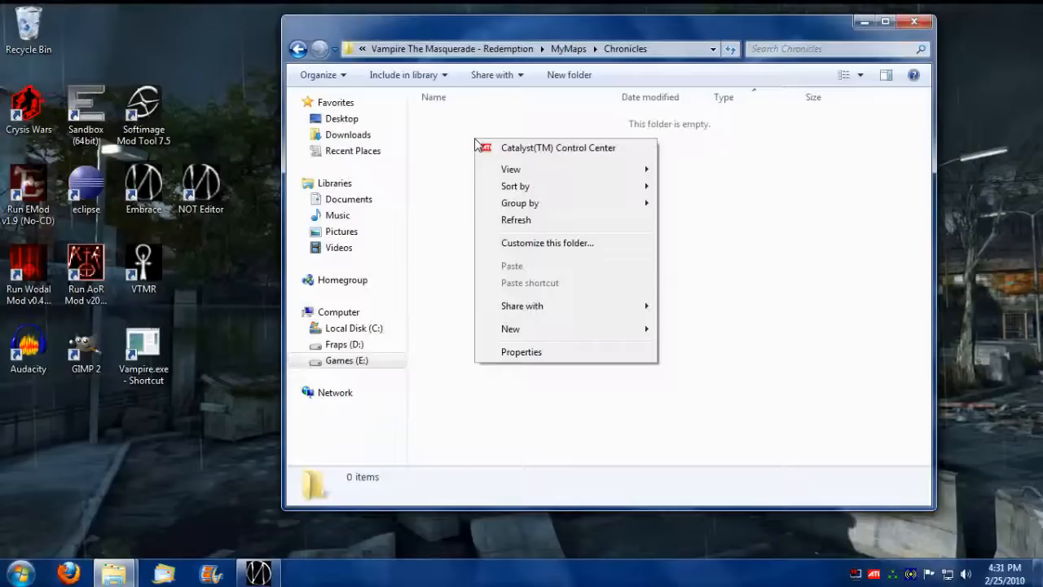
mouse_move(511, 329)
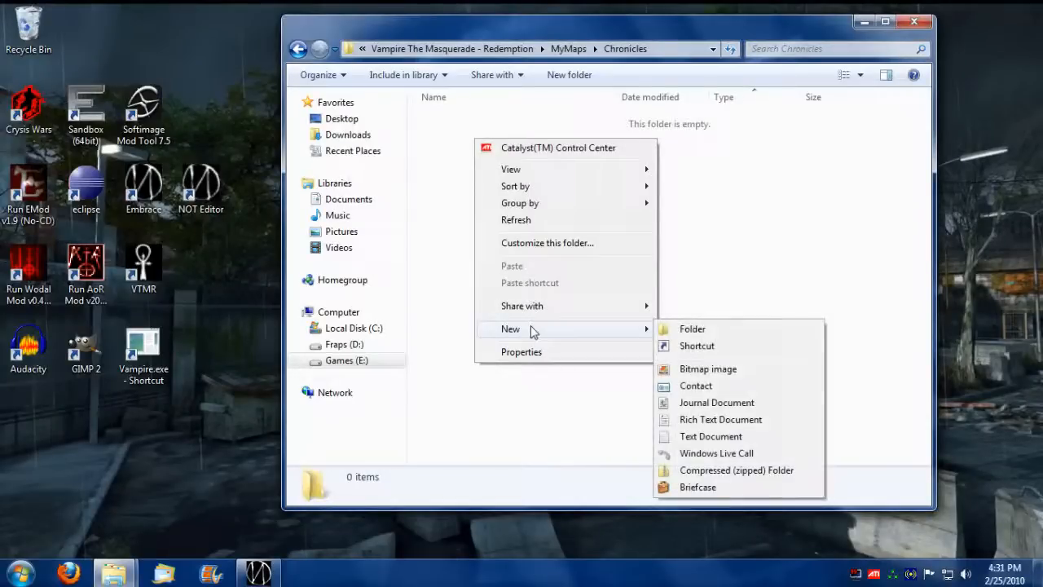
Step: Create a blank text document in Chronicles and unhide extensions for known file types
left_click(711, 437)
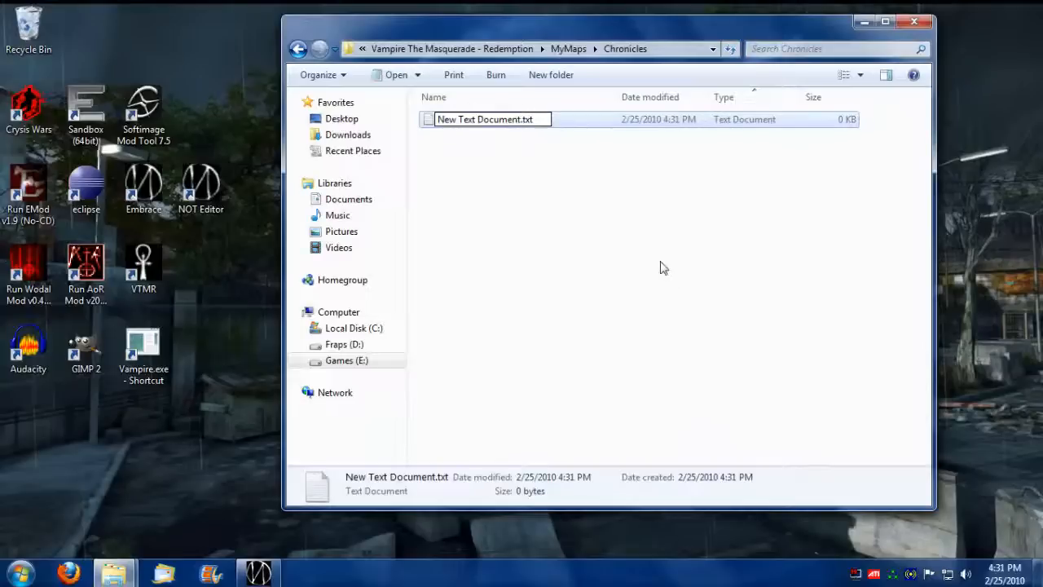
mouse_move(577, 251)
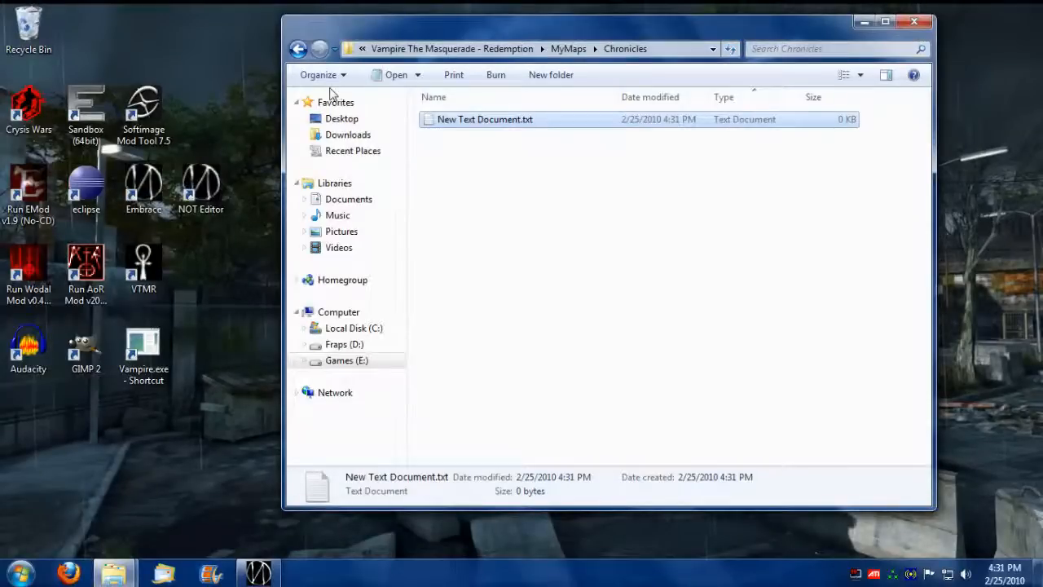
left_click(323, 75)
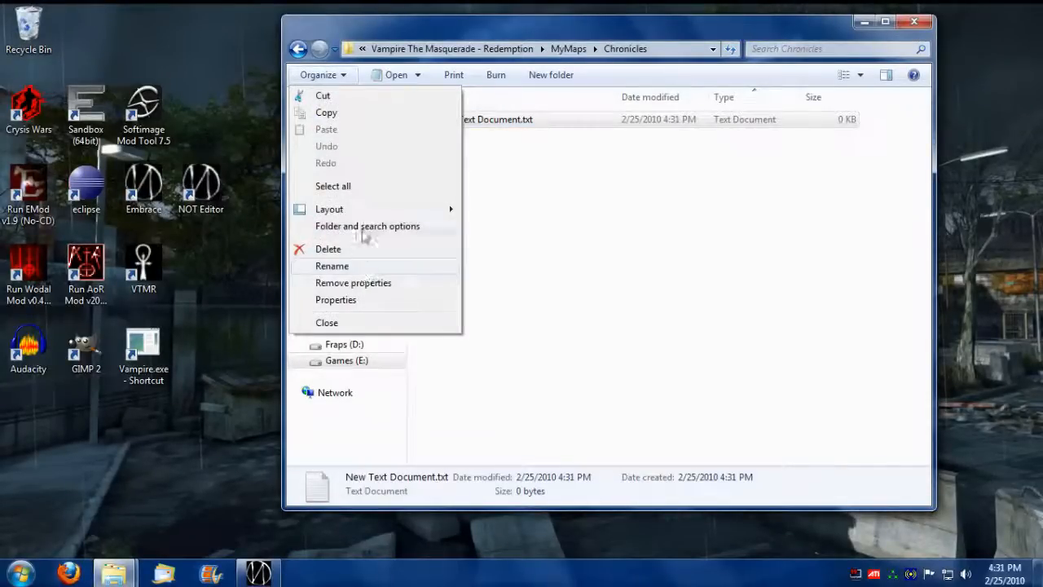
left_click(367, 225)
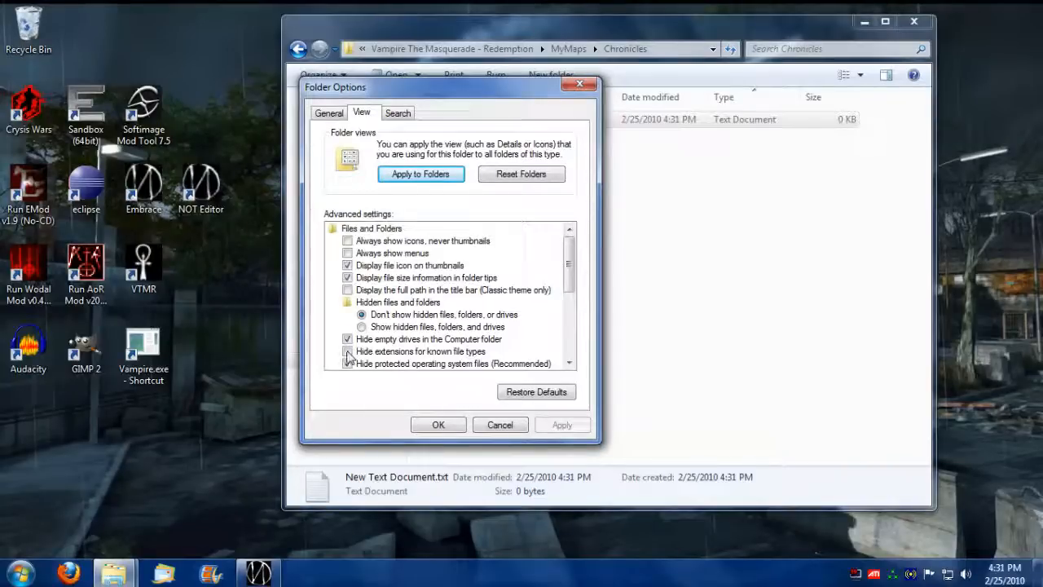
left_click(349, 352)
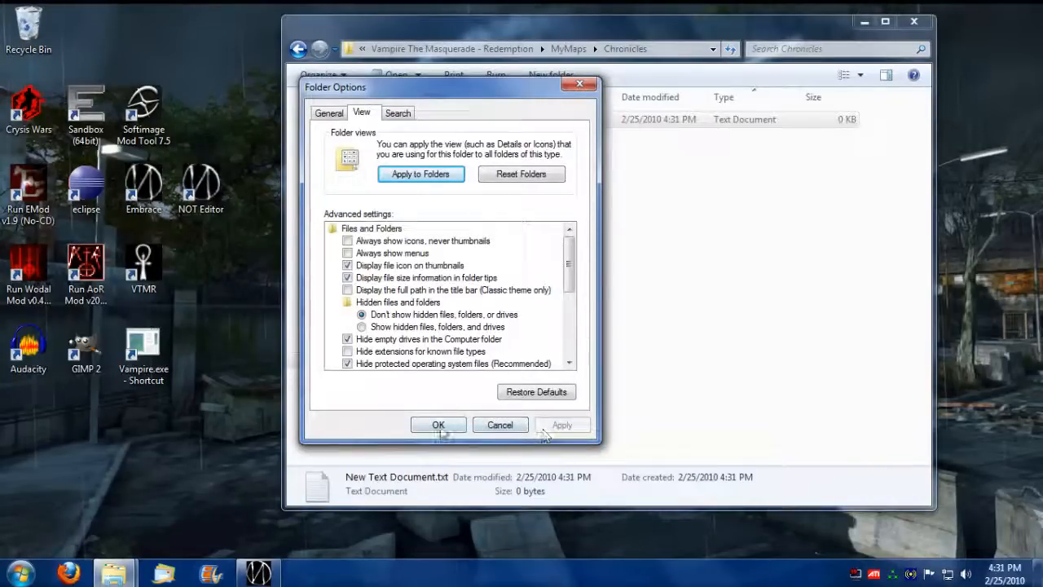
left_click(438, 424)
type("mymultiplayermap.")
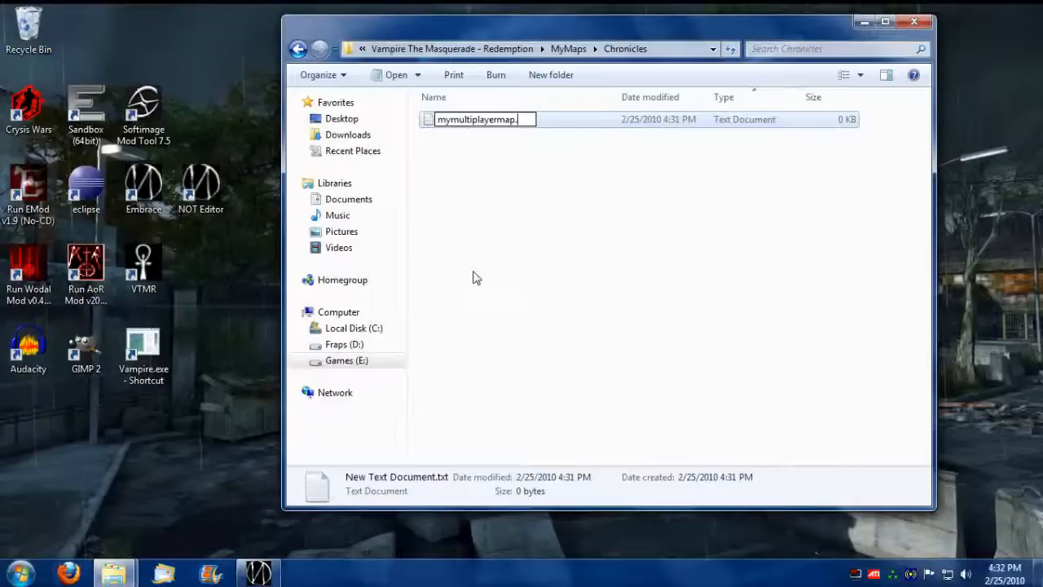
Step: Rename the document to mymultiplayermap.nsc and have it open with Notepad
type("nsc")
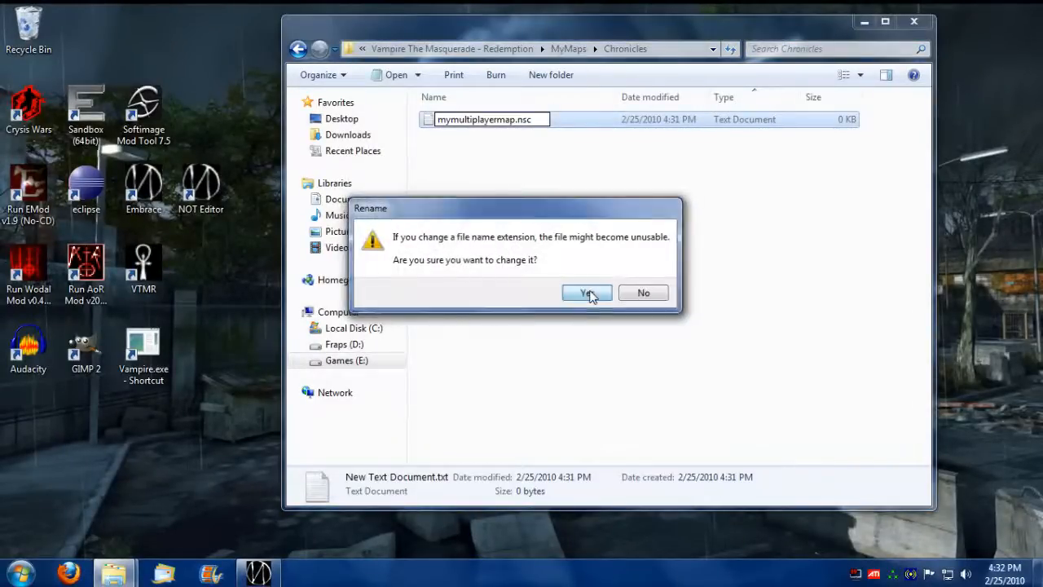
left_click(587, 294)
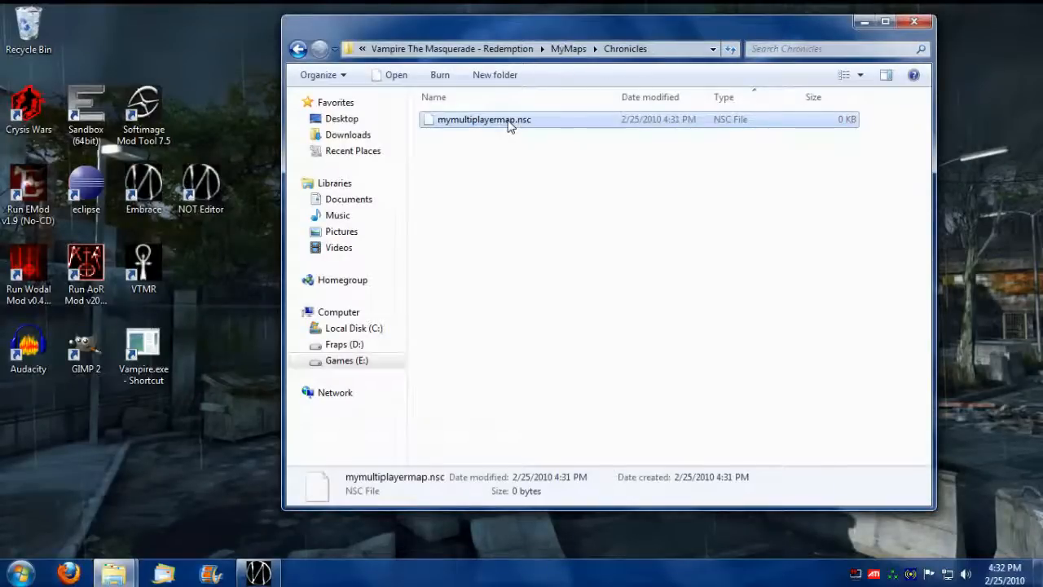
double_click(484, 119)
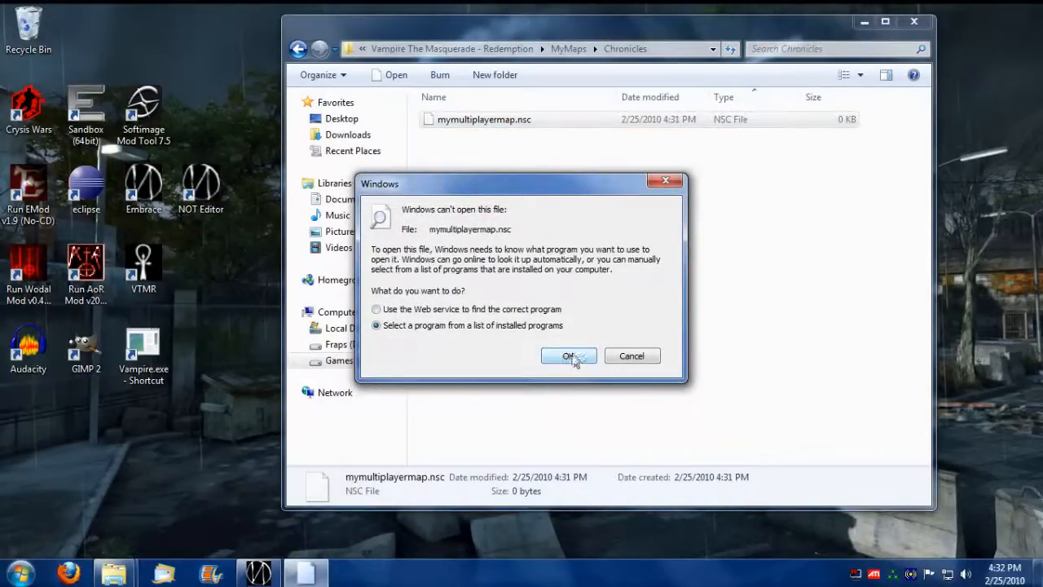
left_click(567, 356)
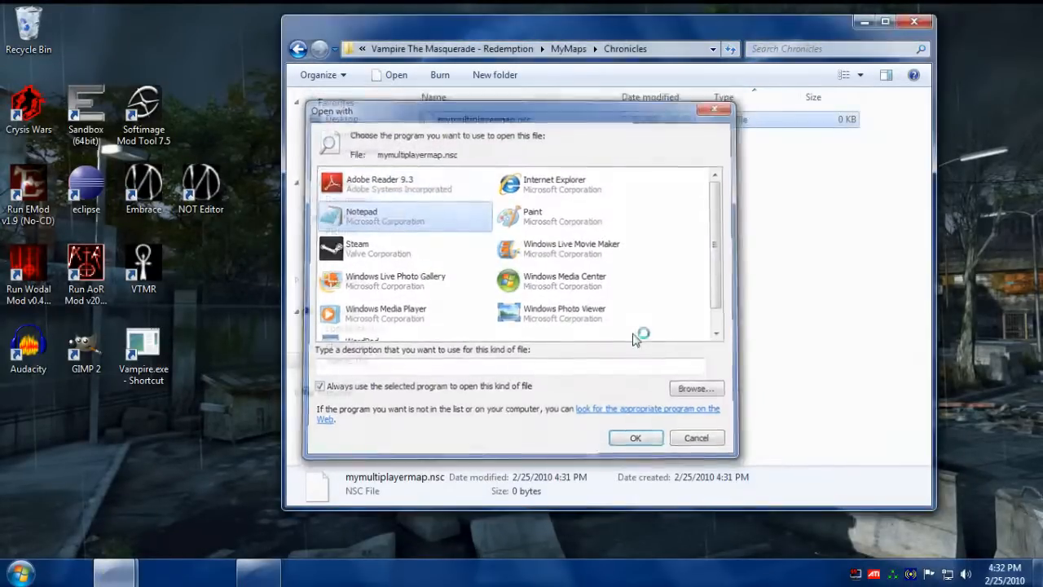
left_click(636, 437)
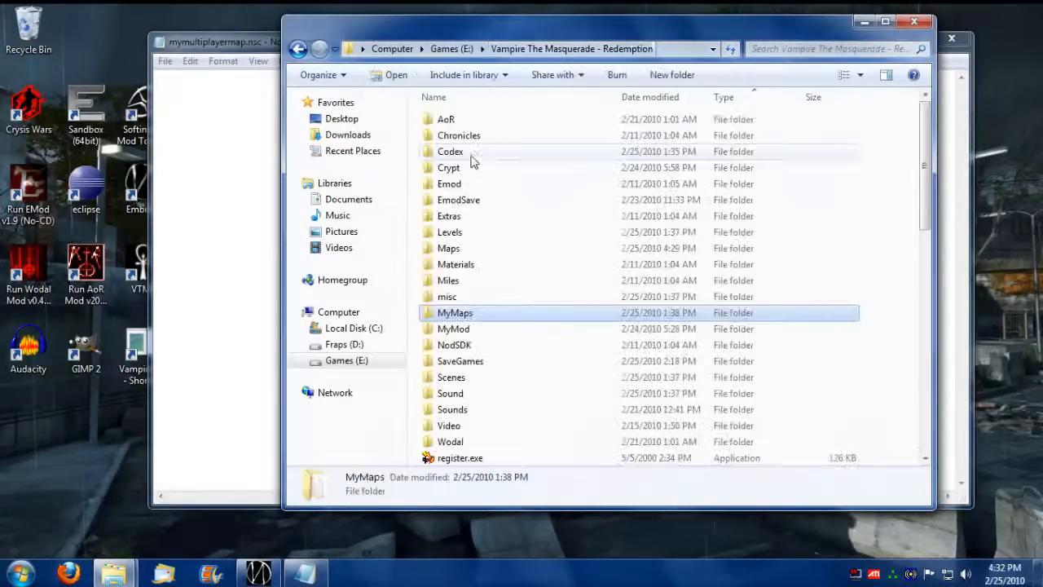
Step: From the game's Chronicles folder, load MP_DAInn.nsc and copy its location line
double_click(459, 135)
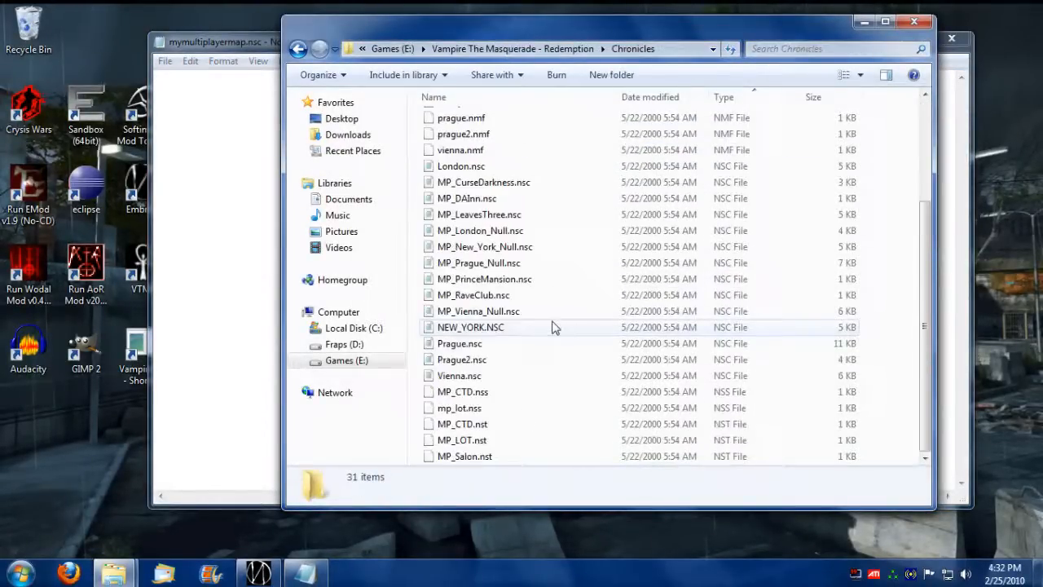
mouse_move(466, 199)
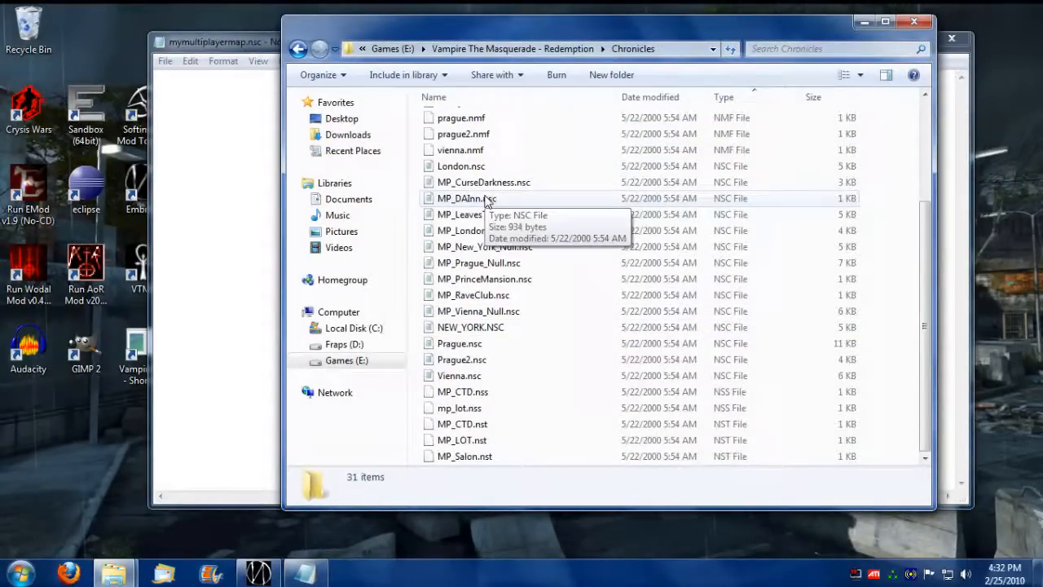
double_click(467, 198)
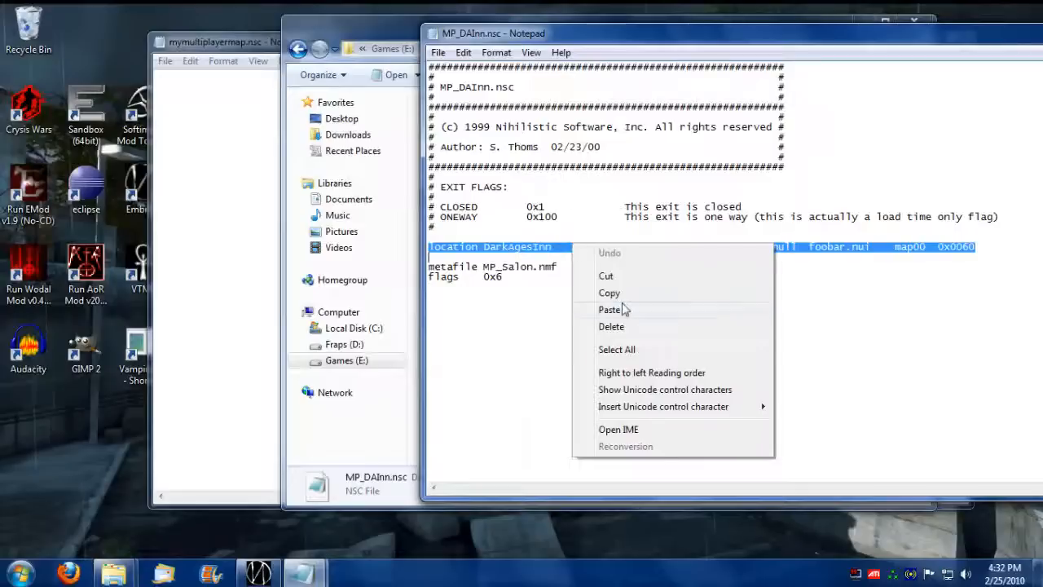
left_click(610, 310)
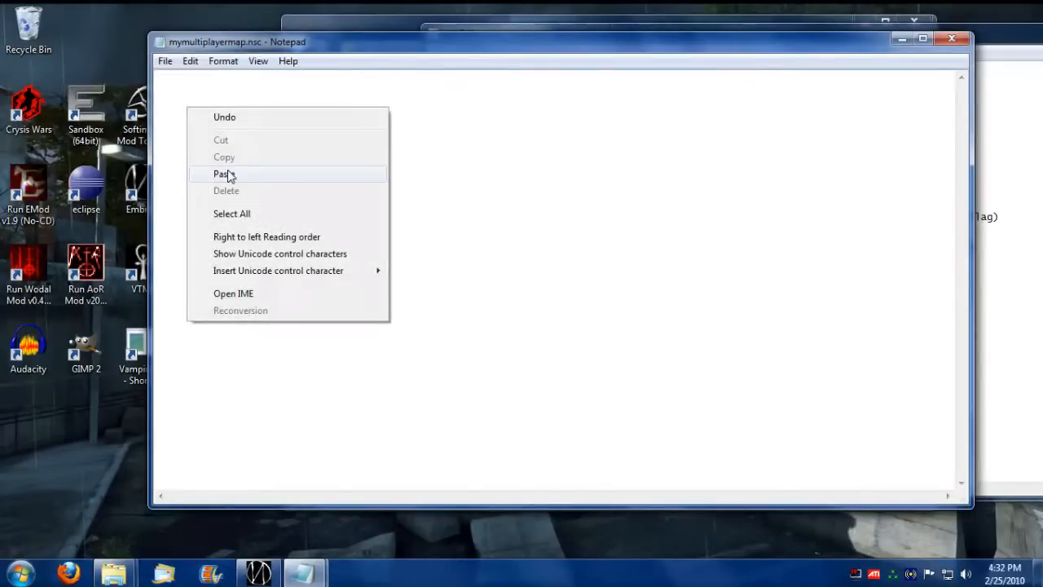
Step: Paste the location line, renaming DarkagesInn to Outside and P1_INN4 to myoutsidemap
left_click(222, 173)
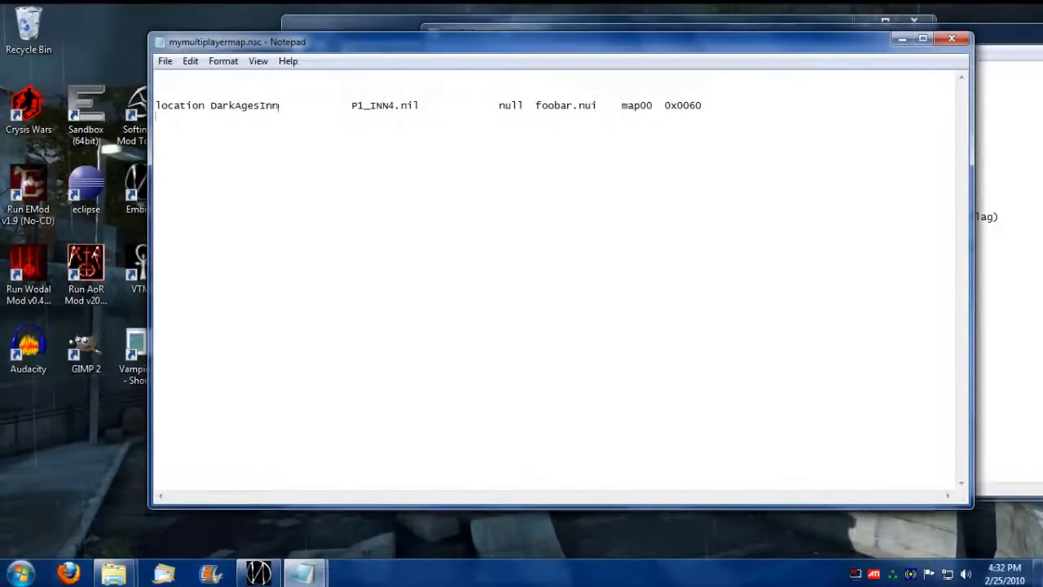
double_click(245, 105)
type("Outsid")
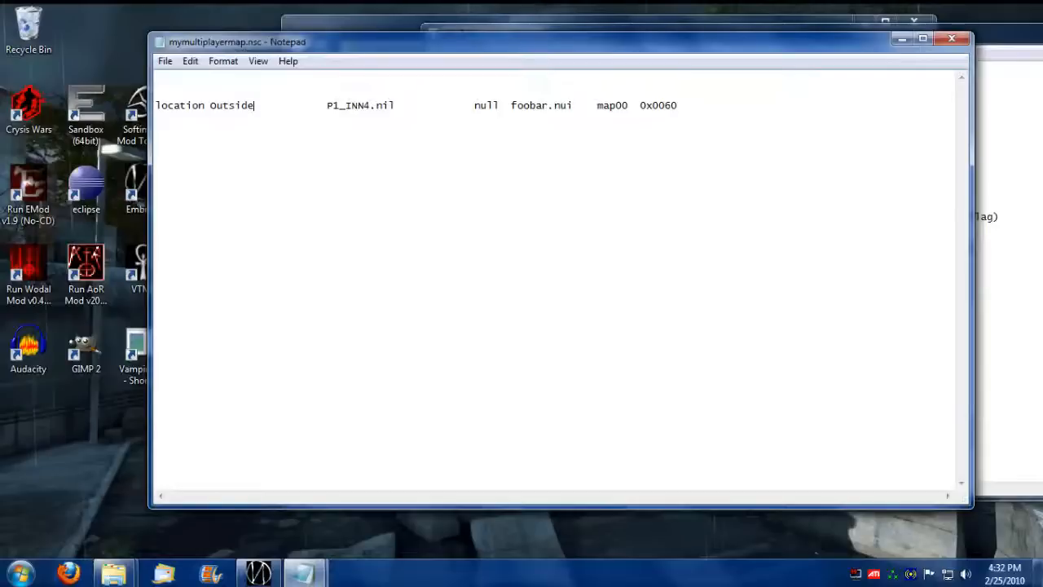
double_click(352, 104)
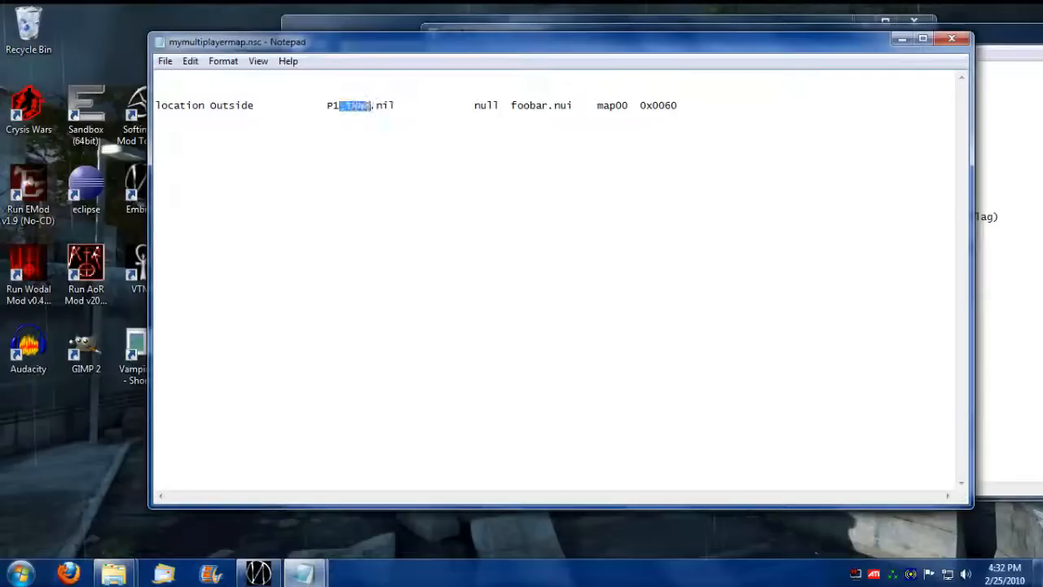
type("myoutsidemap.ni")
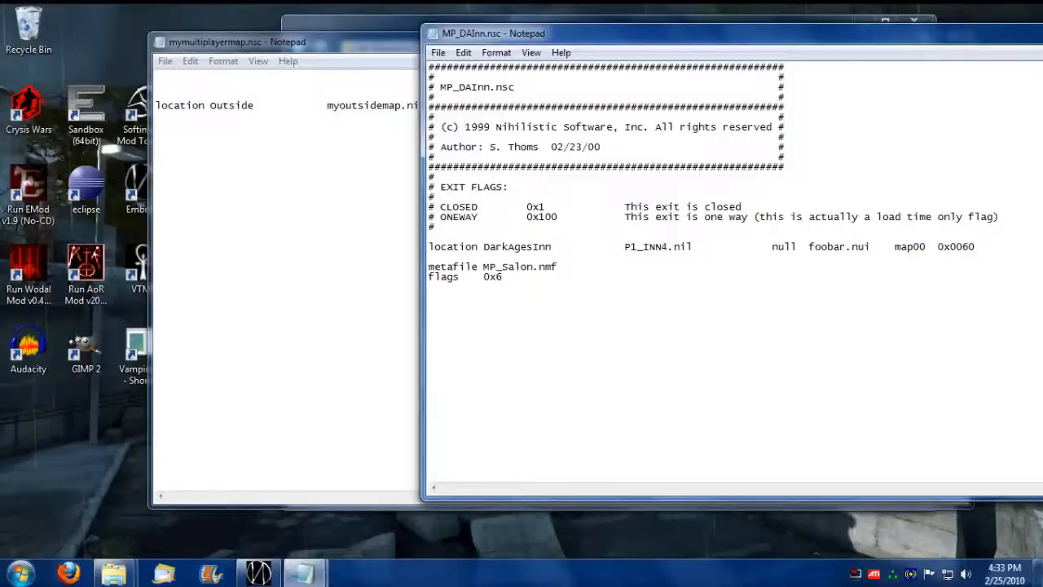
left_click(236, 42)
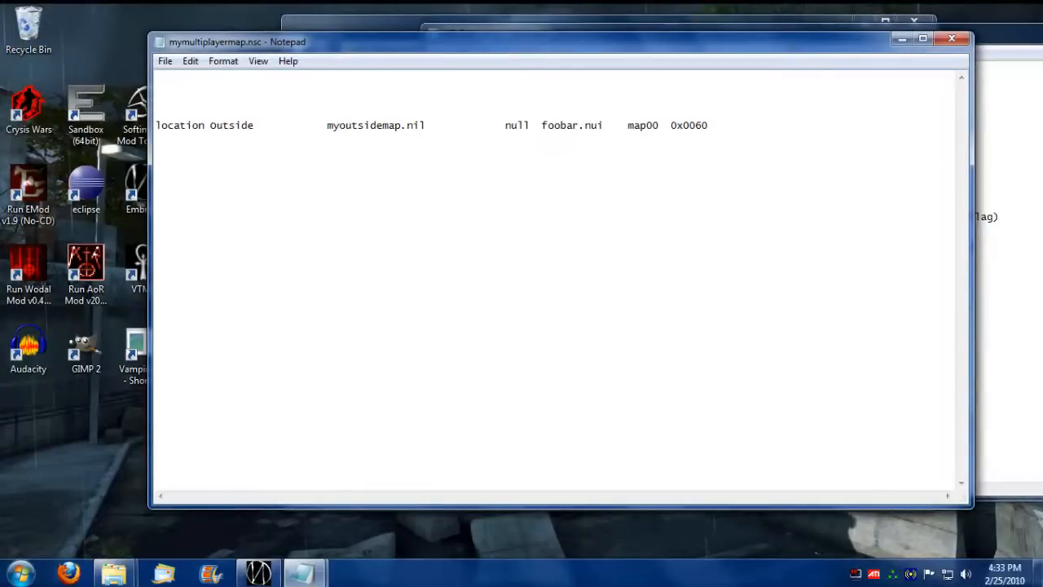
Step: Write the tab-separated header comment #location, name, nil, nsd on the top line
type("#loc")
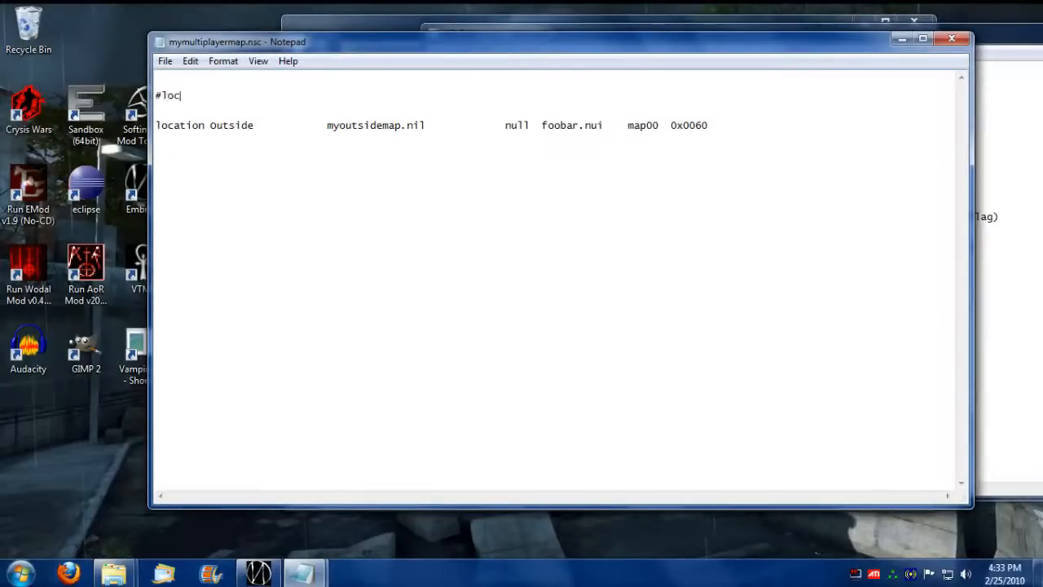
type("ation")
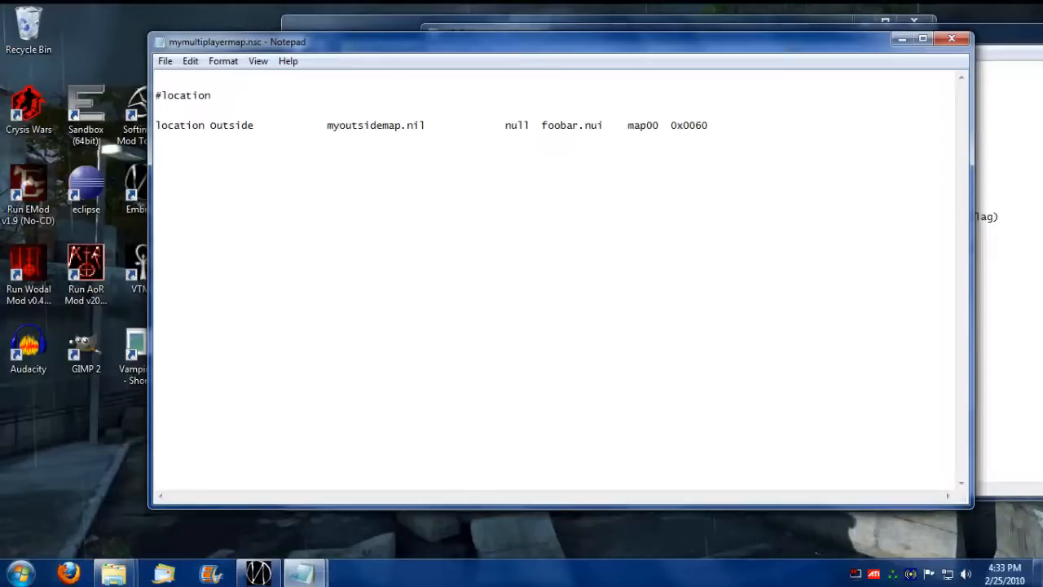
type("name")
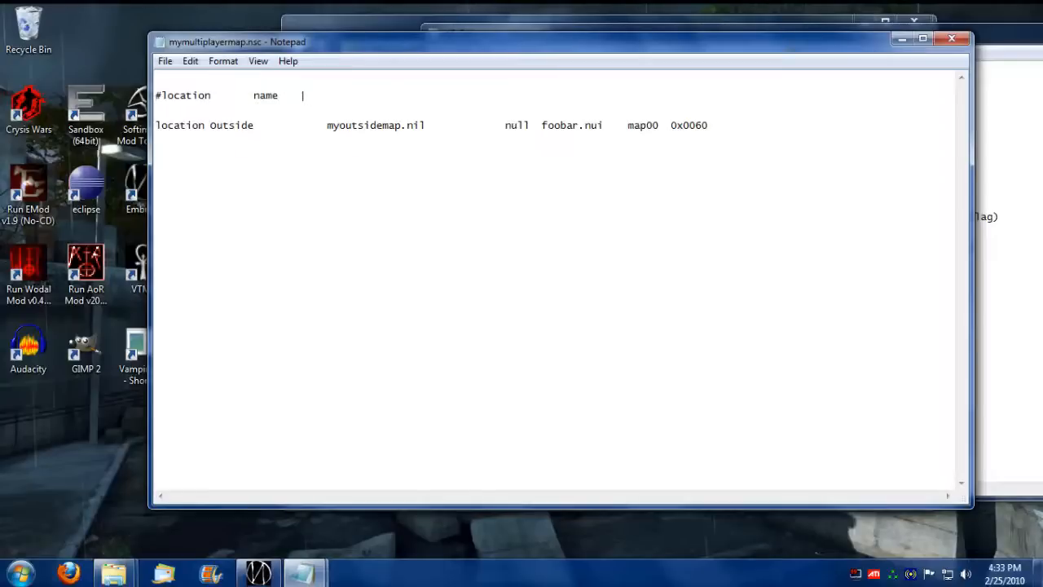
type("n")
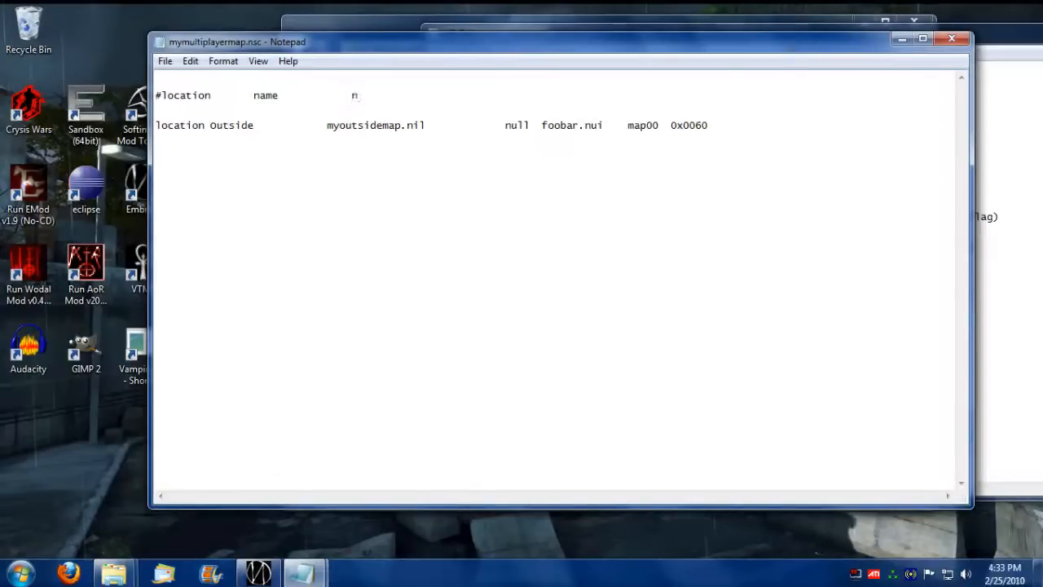
type("il")
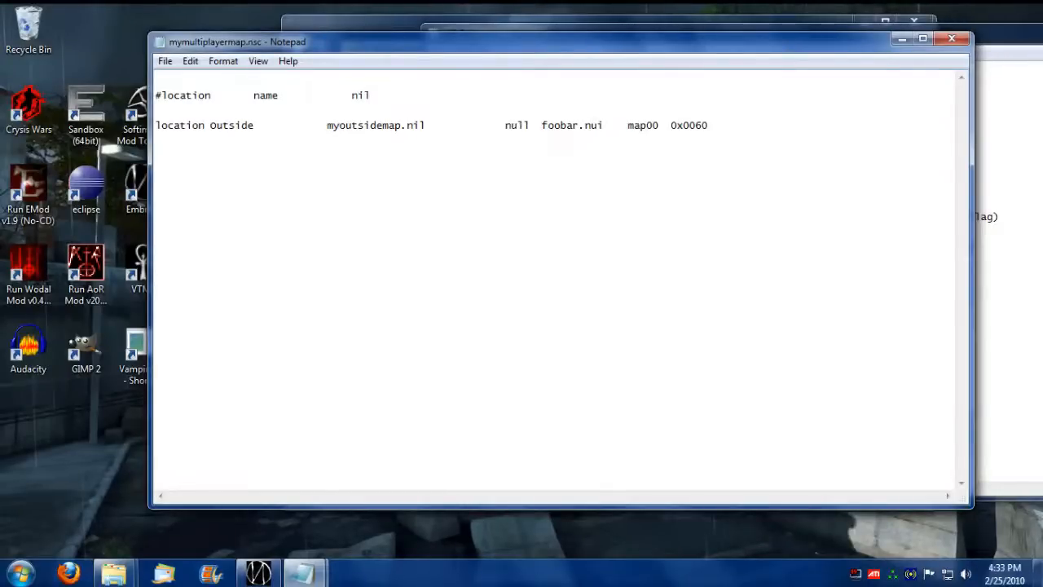
type("n")
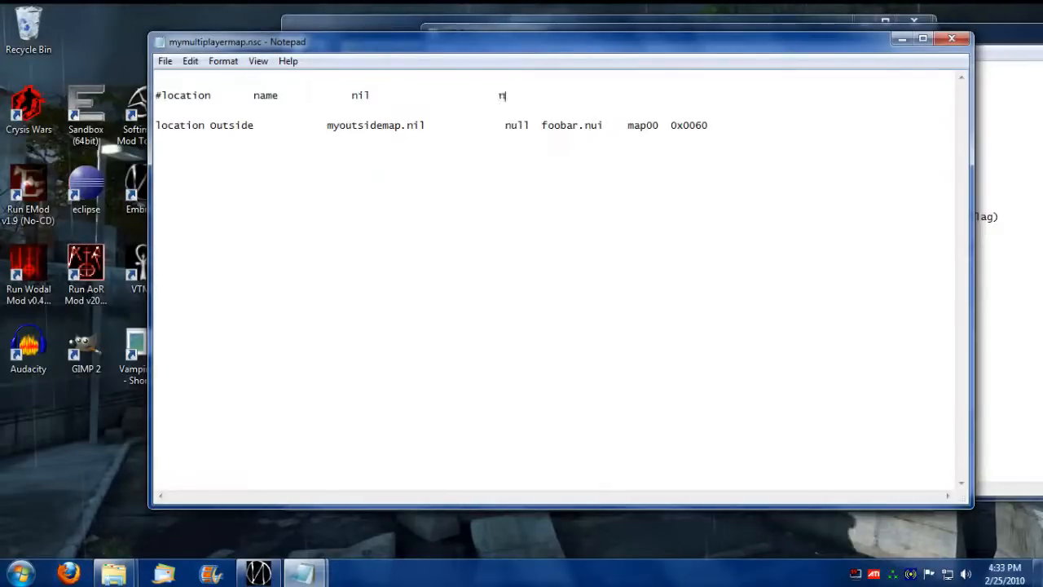
type("sd")
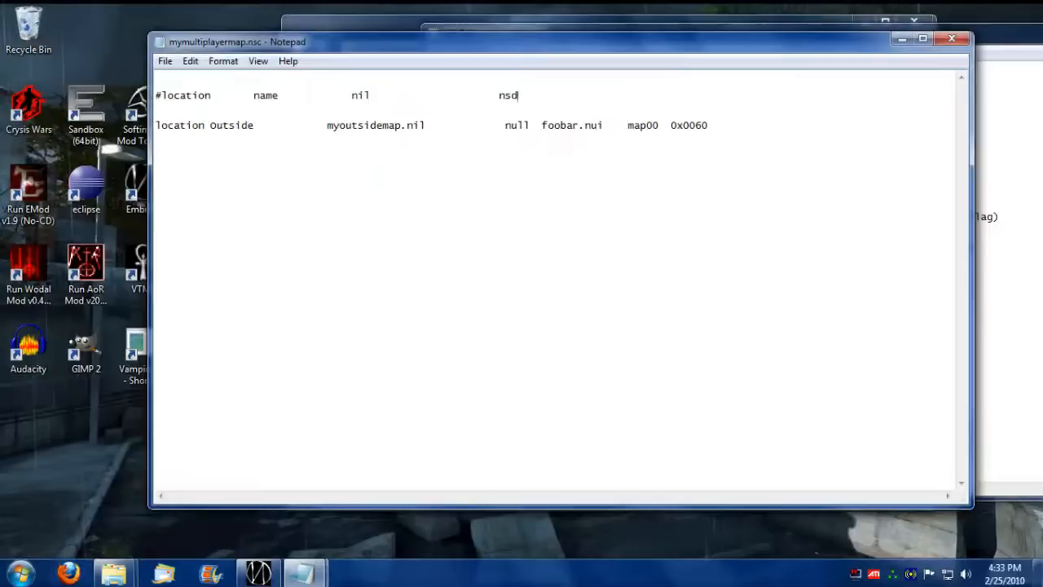
double_click(515, 124)
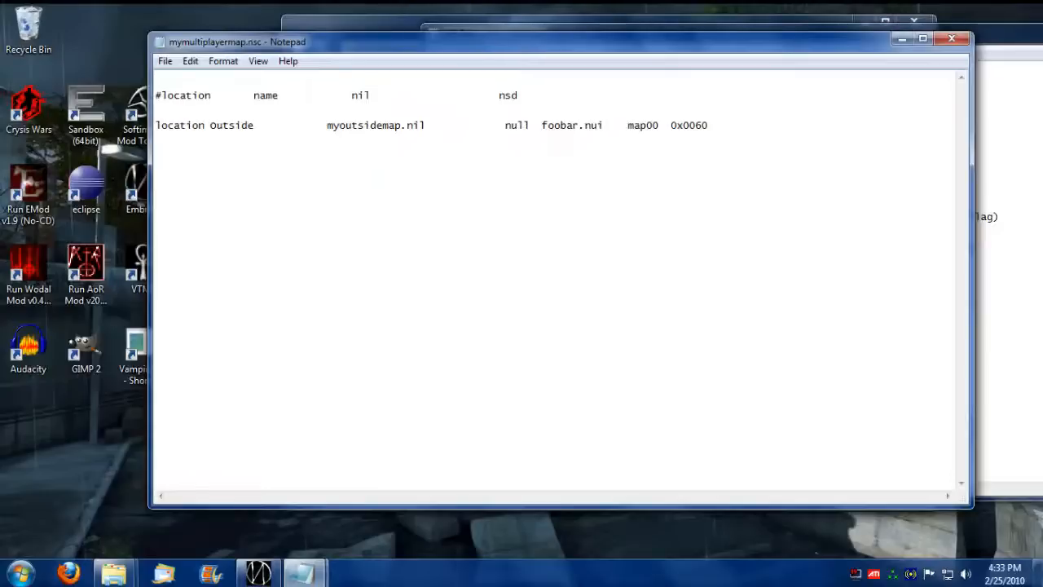
Step: Replace foobar.nui and map00 with null and extend the header with mapinterface, maplocator, flags
double_click(571, 124)
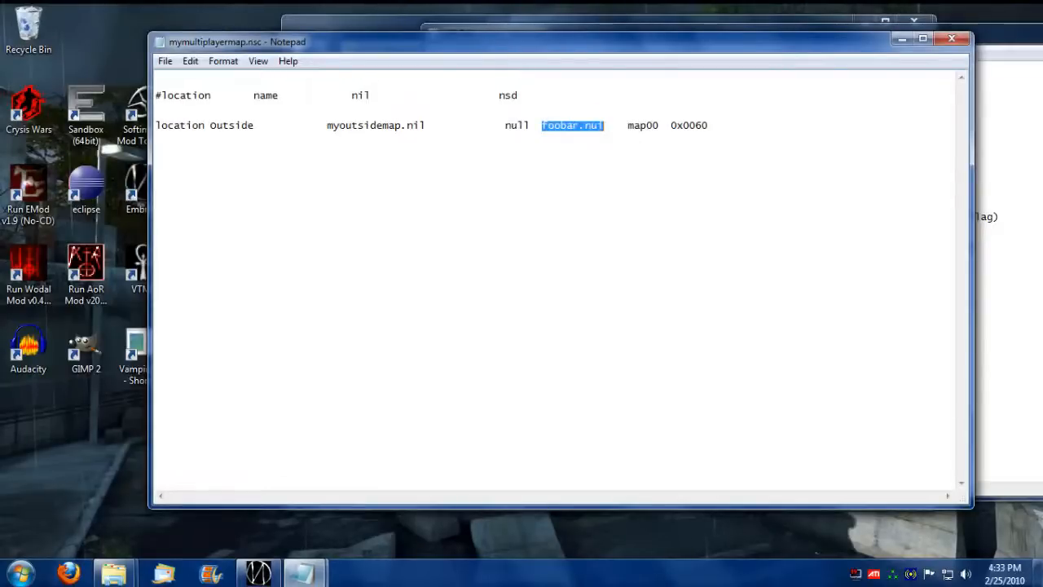
type("null")
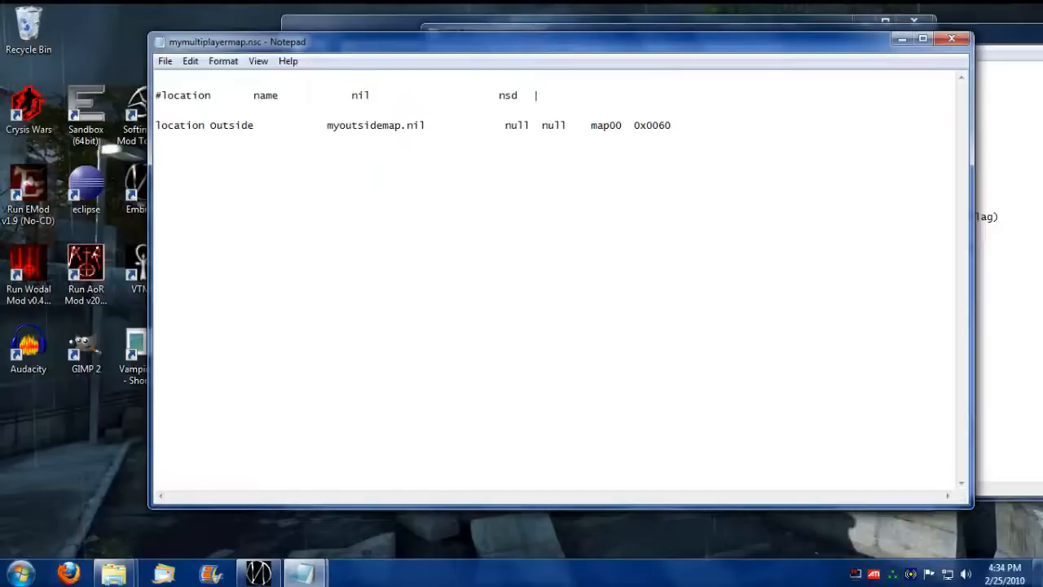
type("map in")
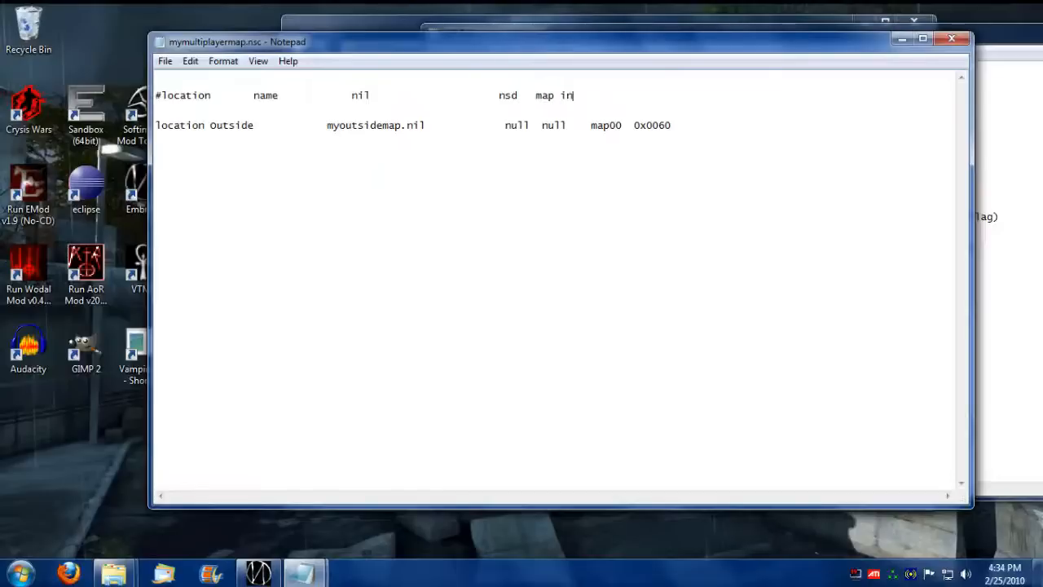
type("terface")
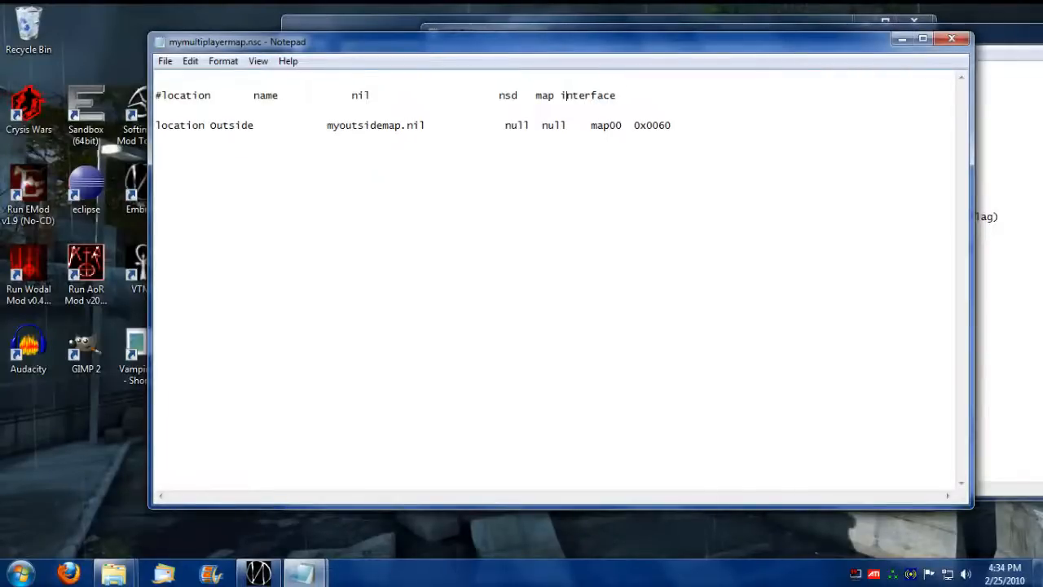
key("Backspace")
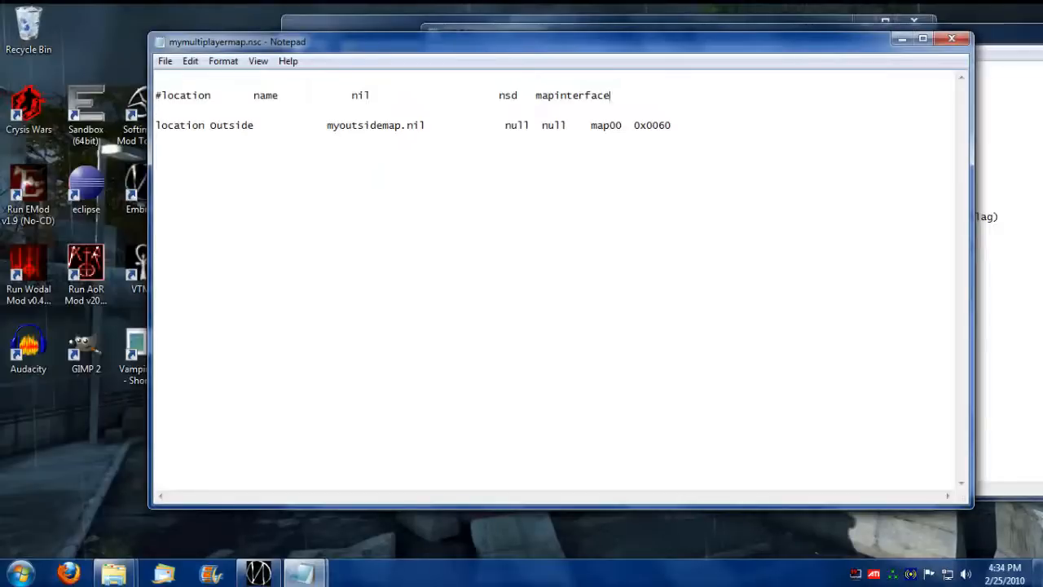
type("ma")
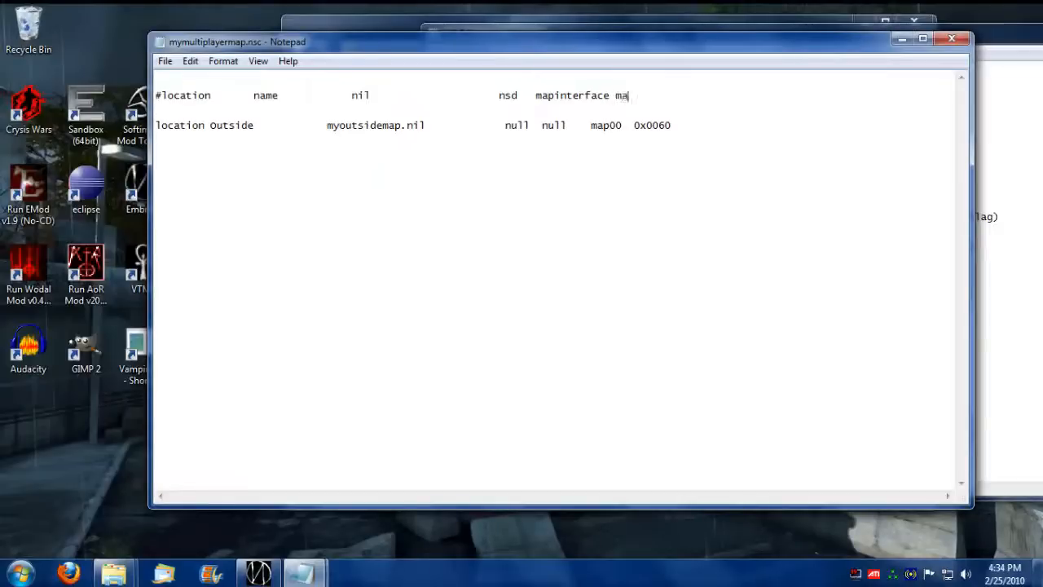
type("plocatort")
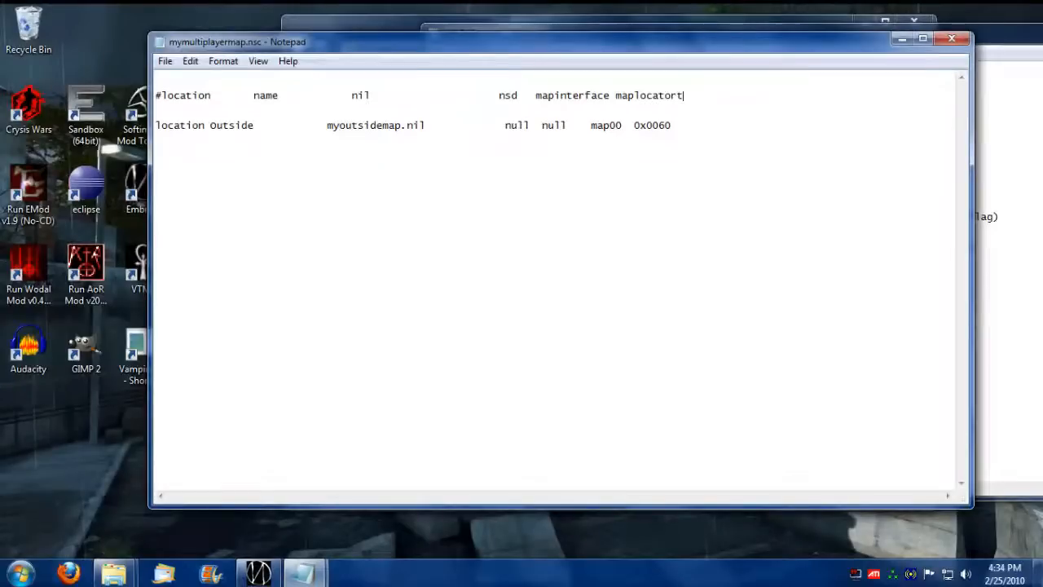
key("Backspace")
type("null")
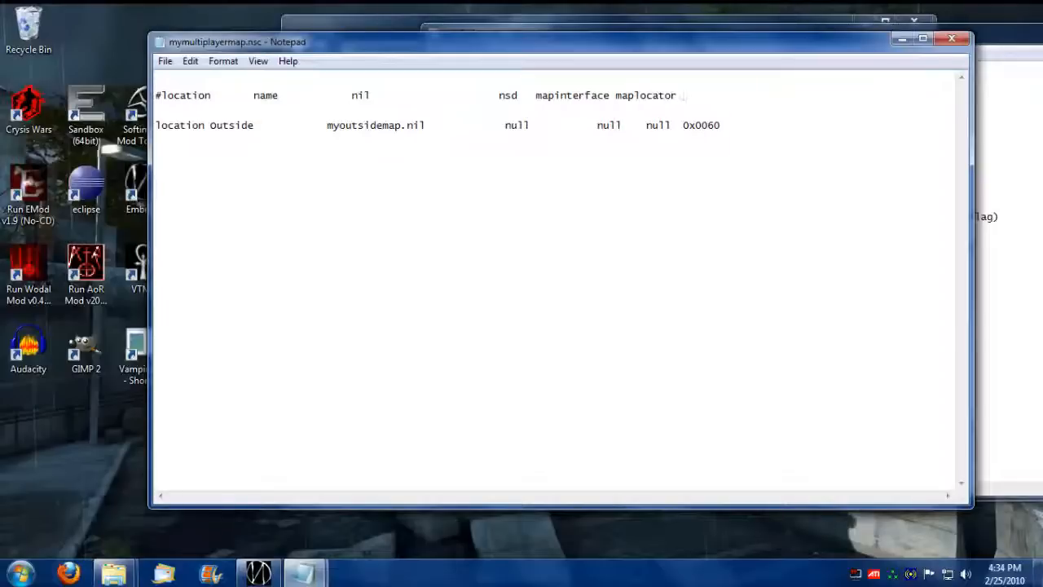
type("flags")
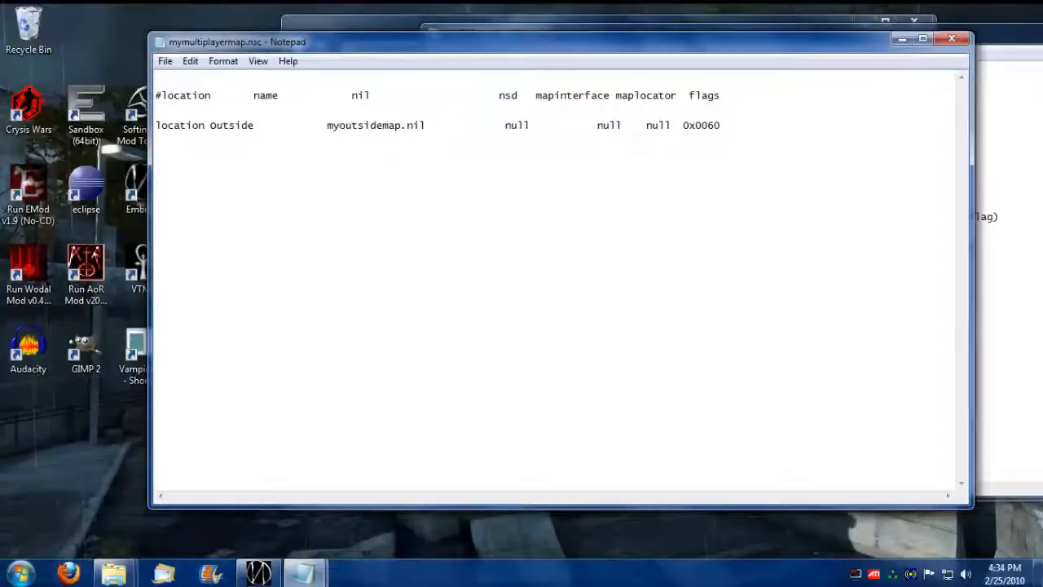
left_click(694, 124)
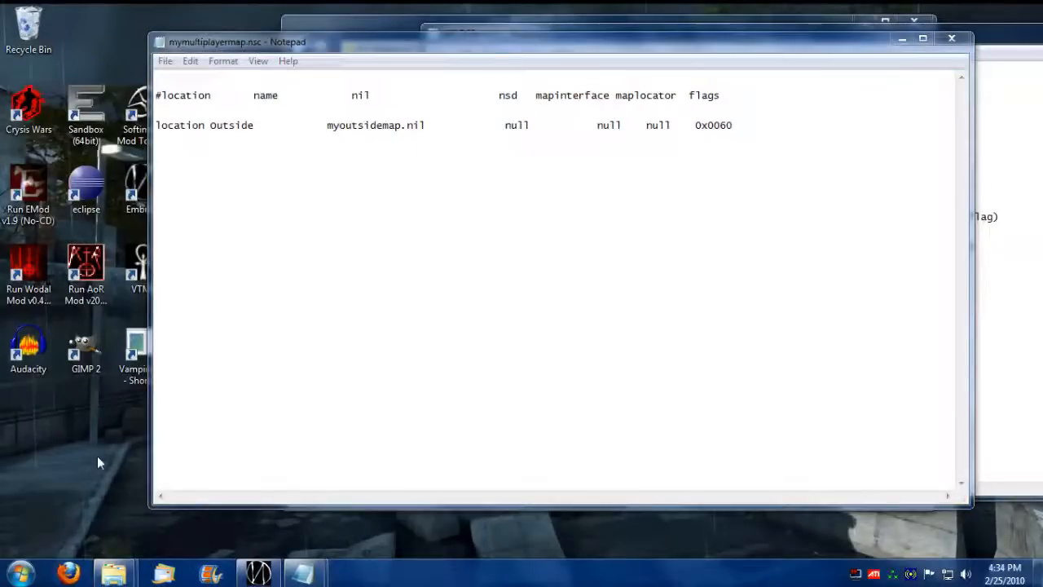
left_click(85, 187)
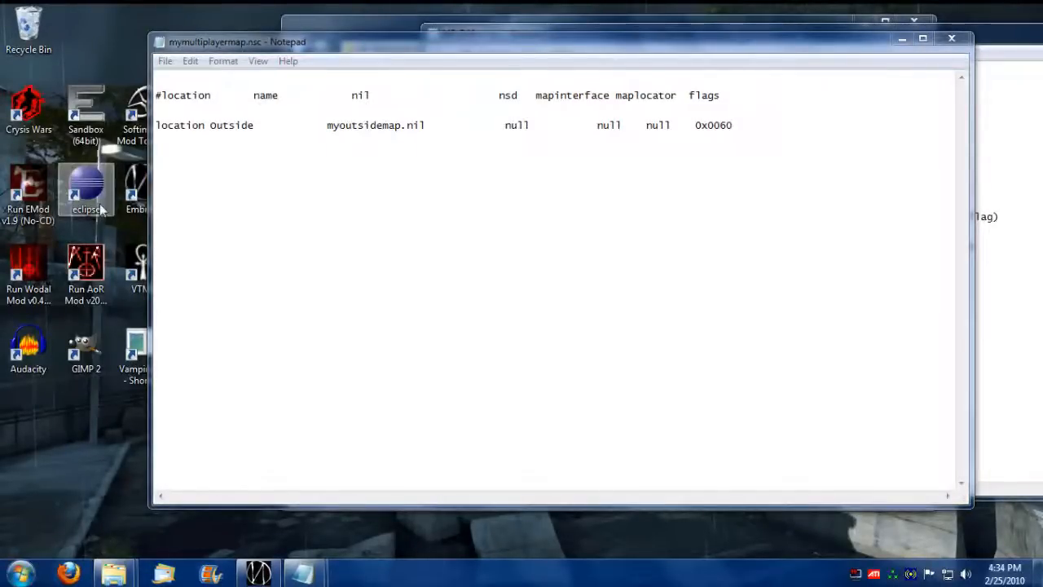
Step: Launch Eclipse and locate Codex.java in the Tutorial project's nodsdk_system folder
double_click(85, 189)
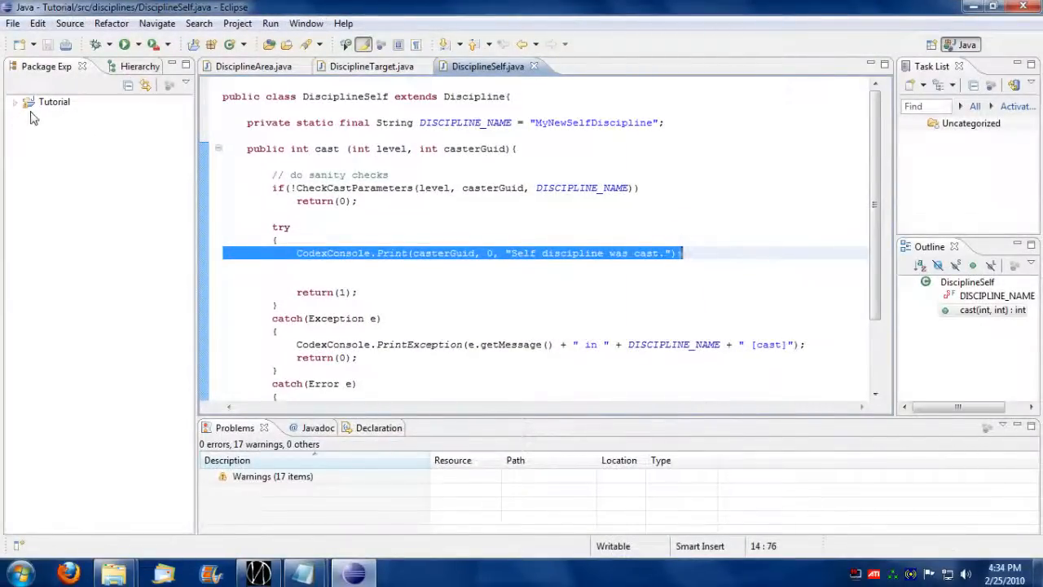
left_click(15, 101)
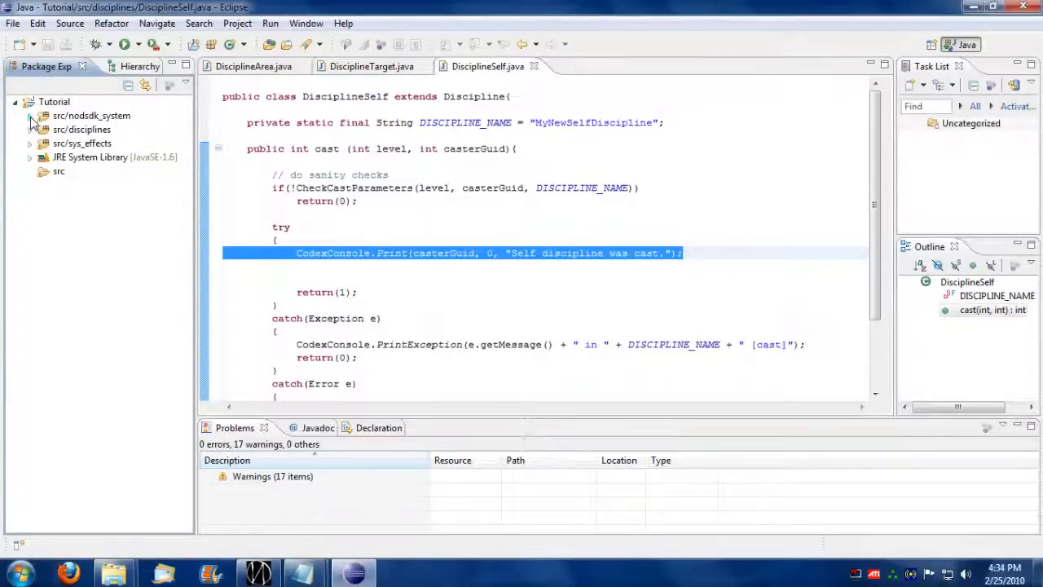
left_click(30, 114)
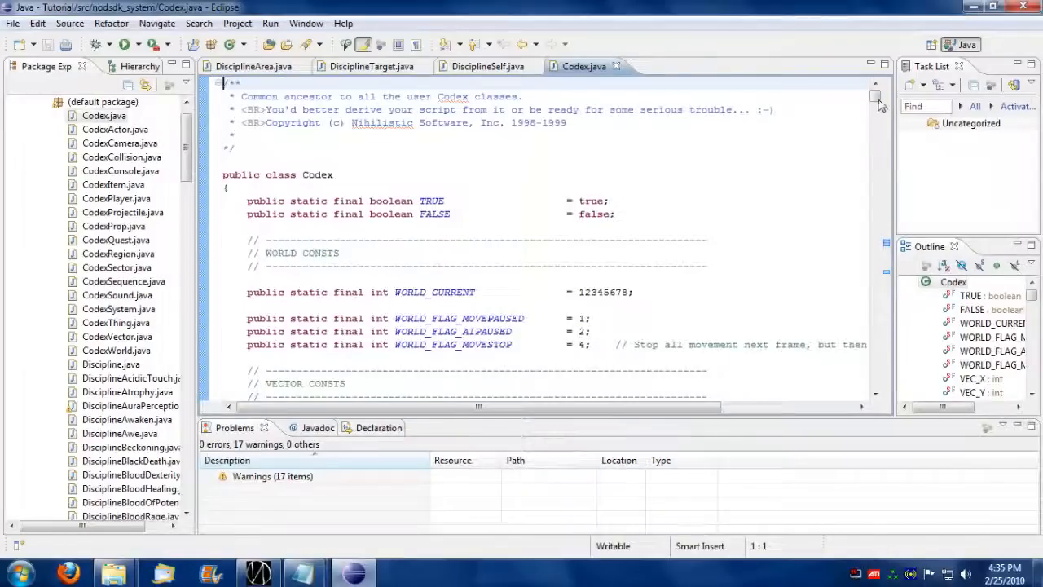
scroll("down", 3)
type("location")
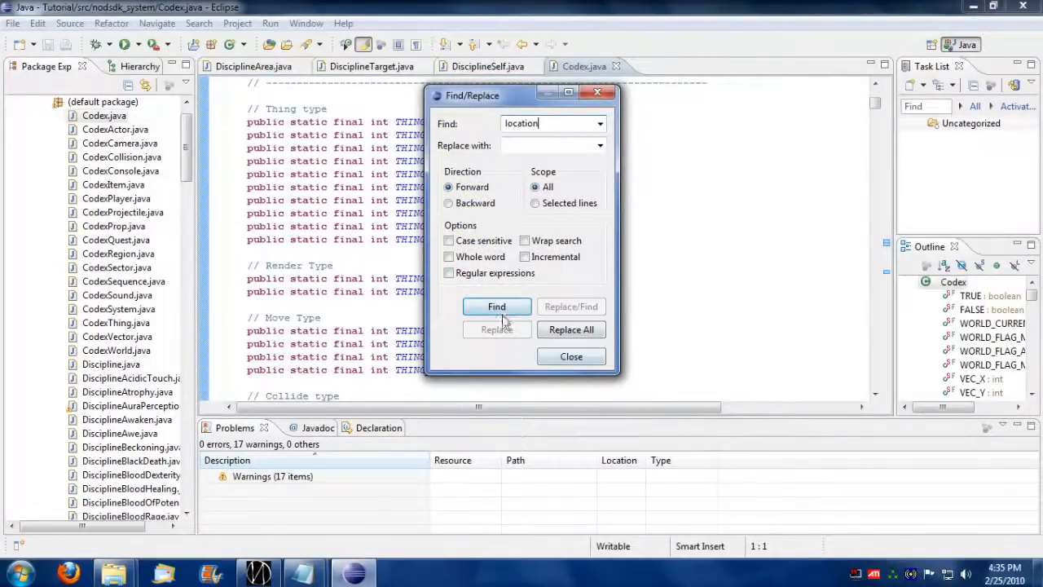
Step: Jump to LOCATION_FLAG_NOSAVE and scroll right to read the location flag descriptions
left_click(496, 307)
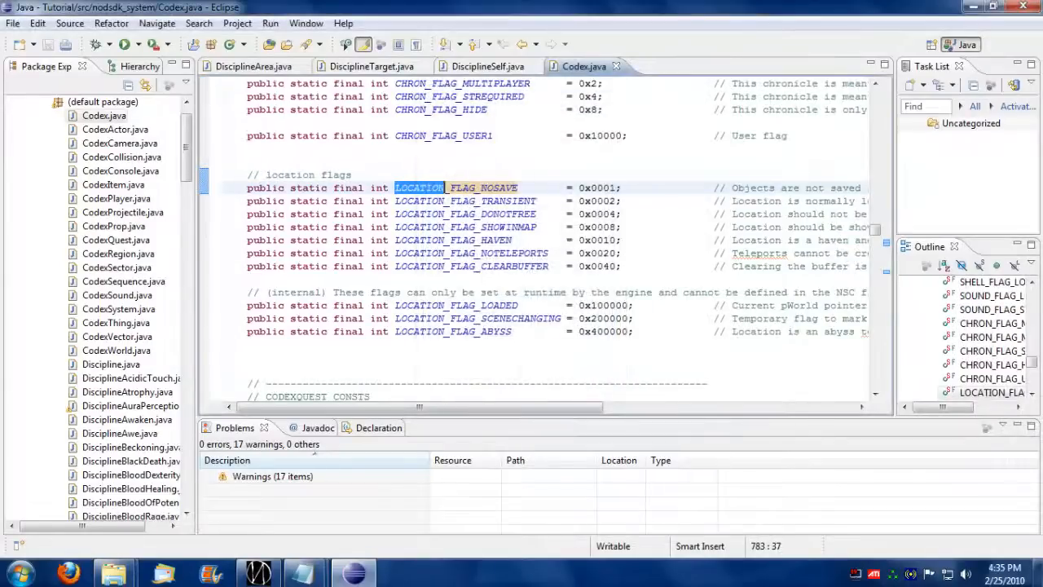
scroll("right", 3)
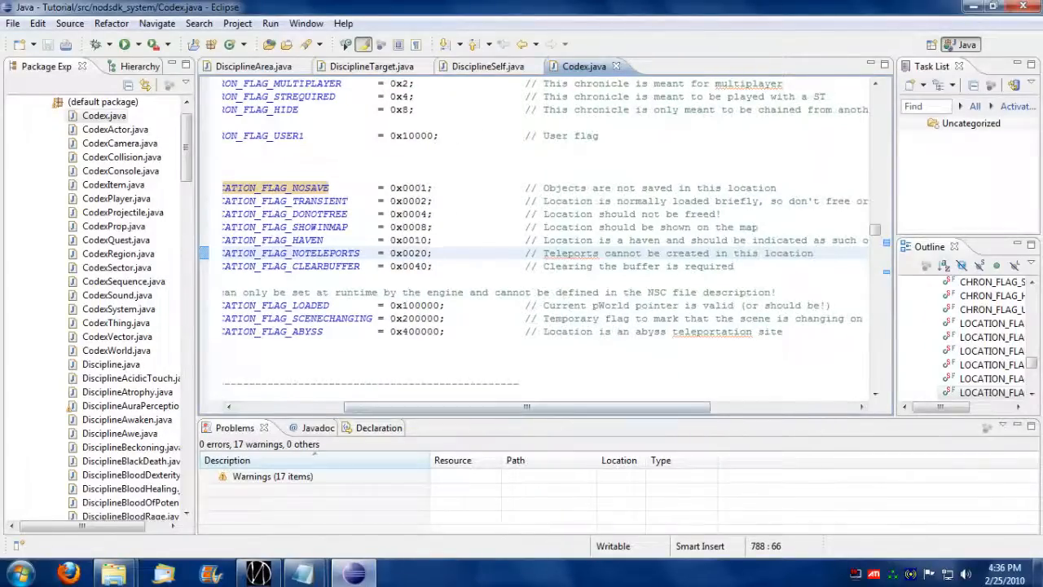
double_click(411, 253)
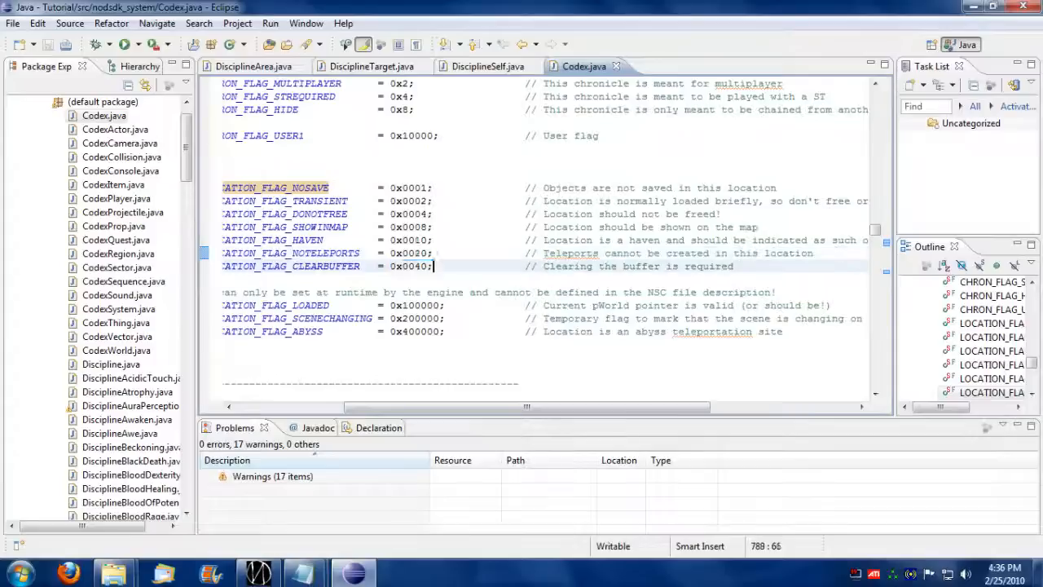
double_click(411, 266)
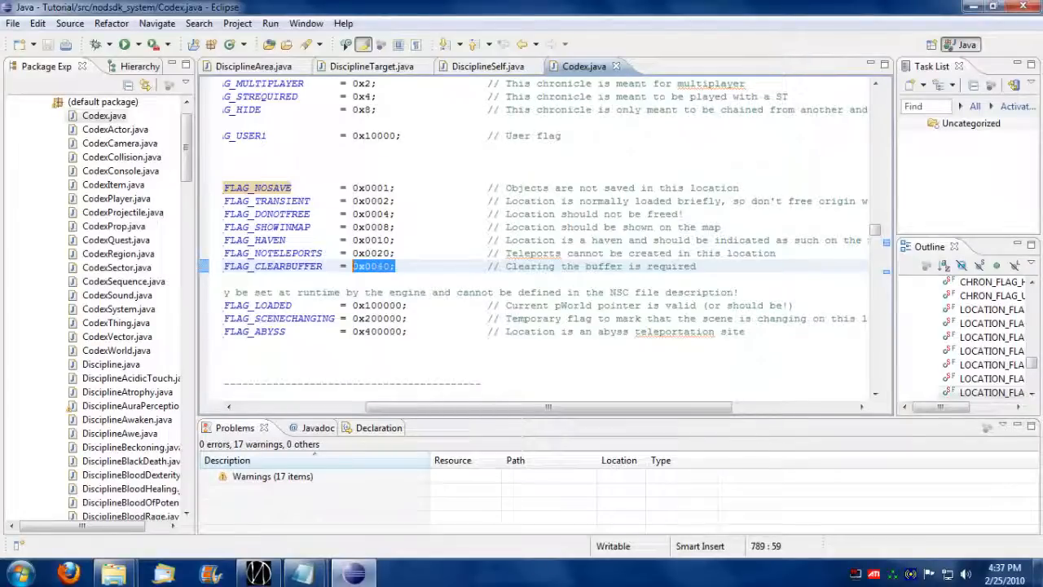
left_click(370, 305)
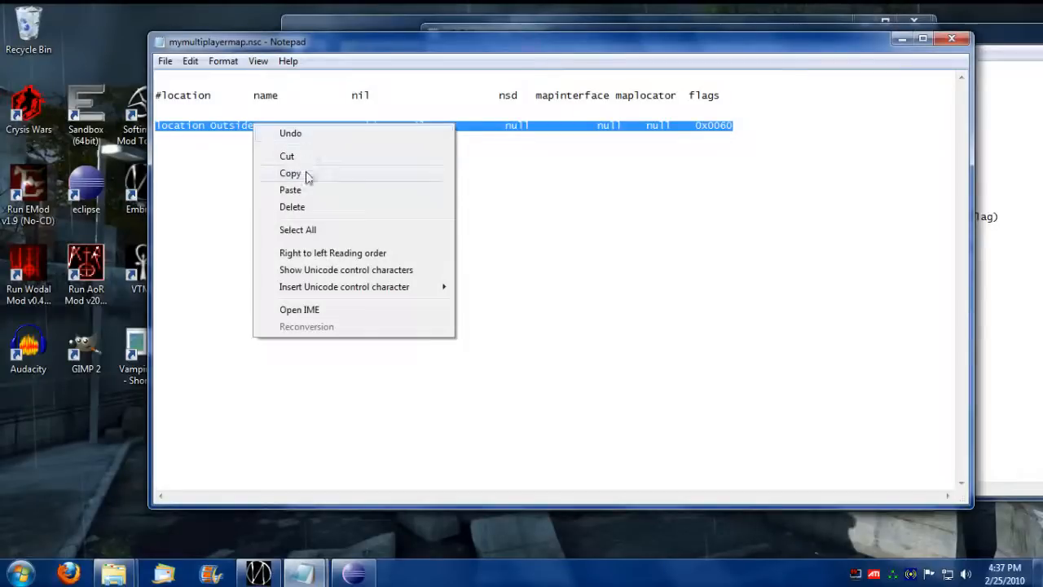
Step: Rename the second location line to Inside and point it at myinsidemap.nil
left_click(290, 189)
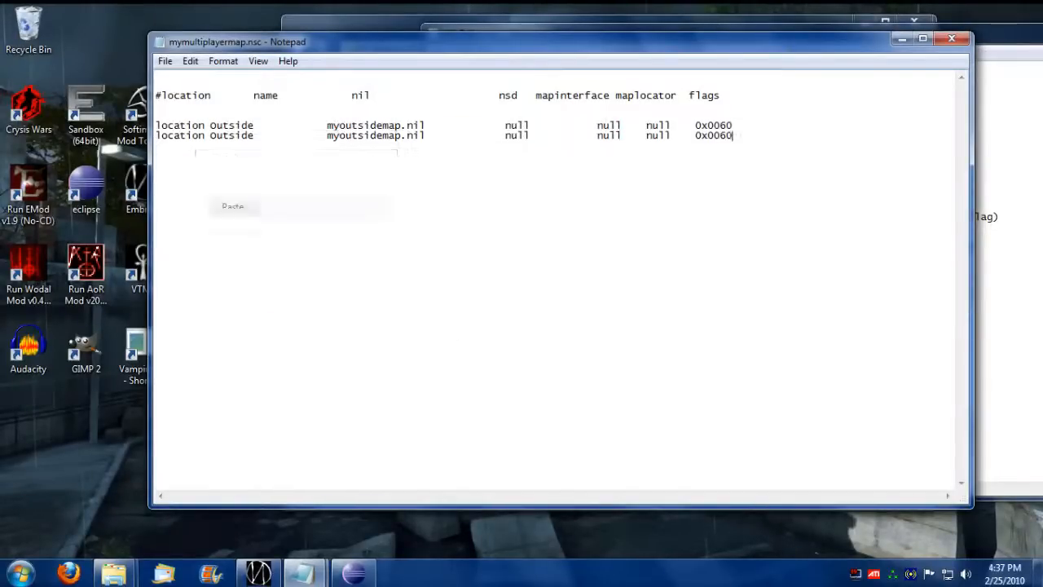
double_click(231, 136)
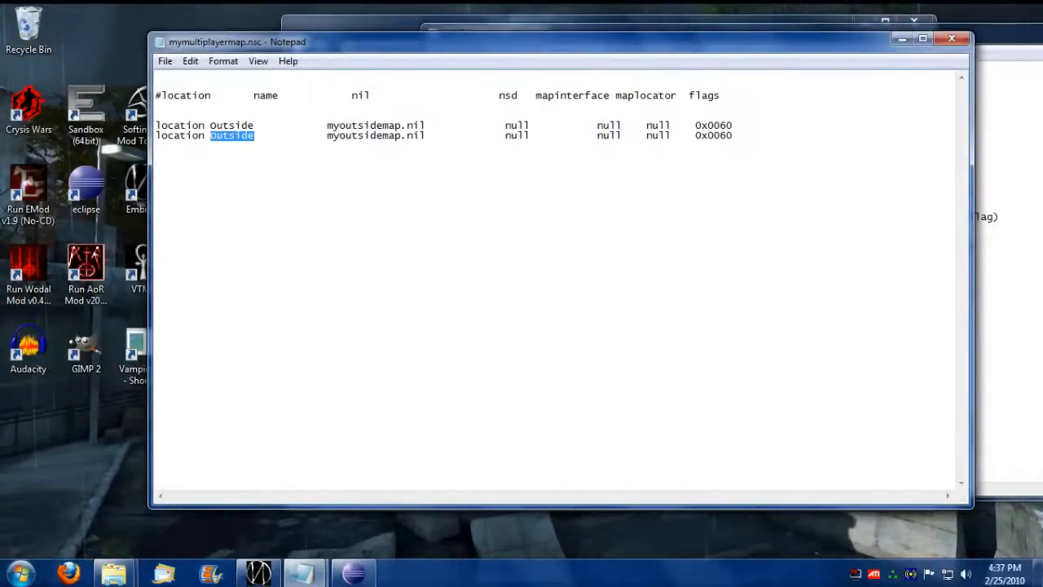
type("Inside")
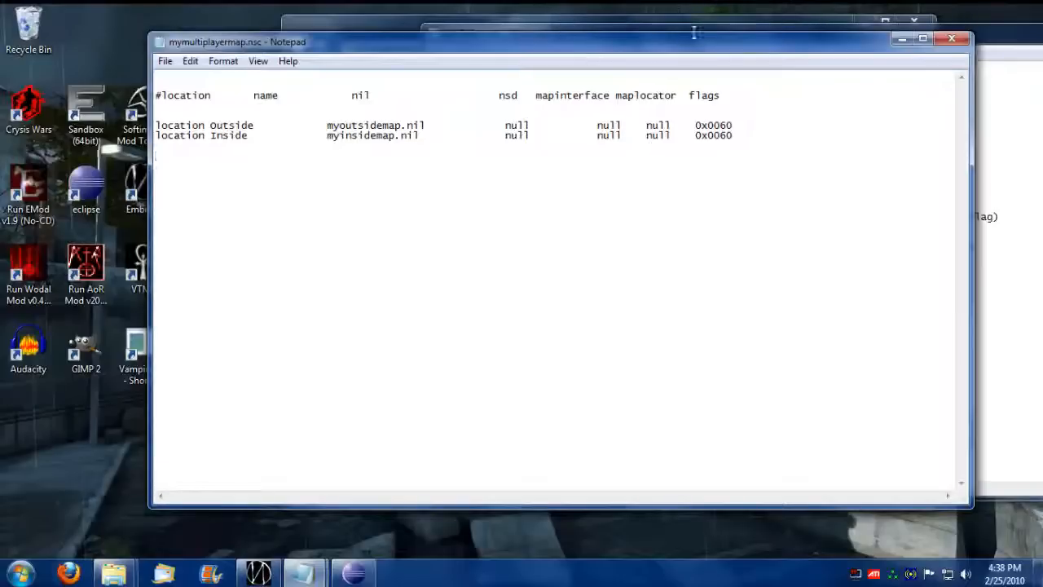
double_click(231, 124)
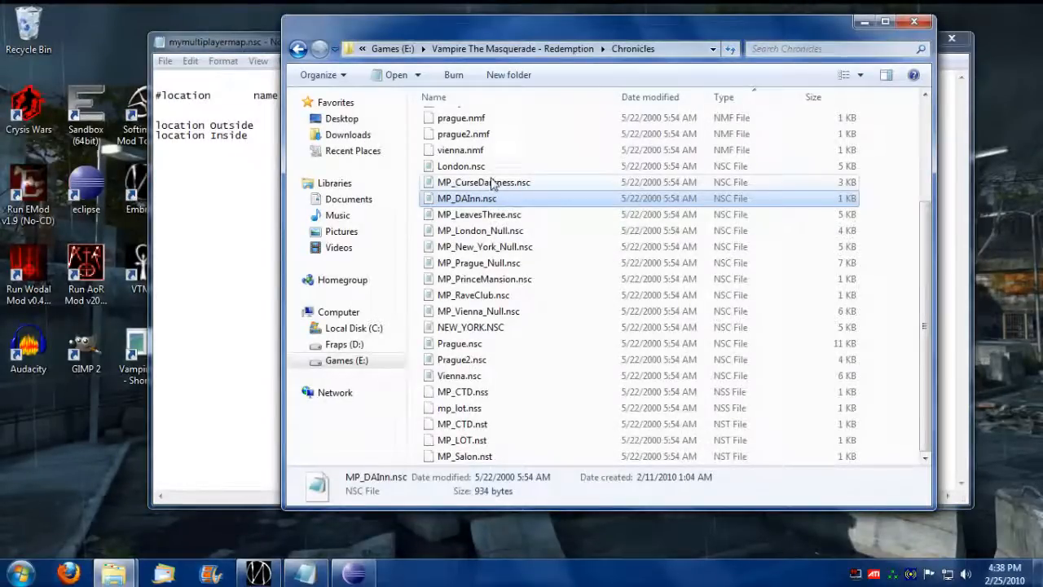
Step: Open MP_CurseDarkness.nsc from the Chronicles folder as a reference chronicle
double_click(483, 183)
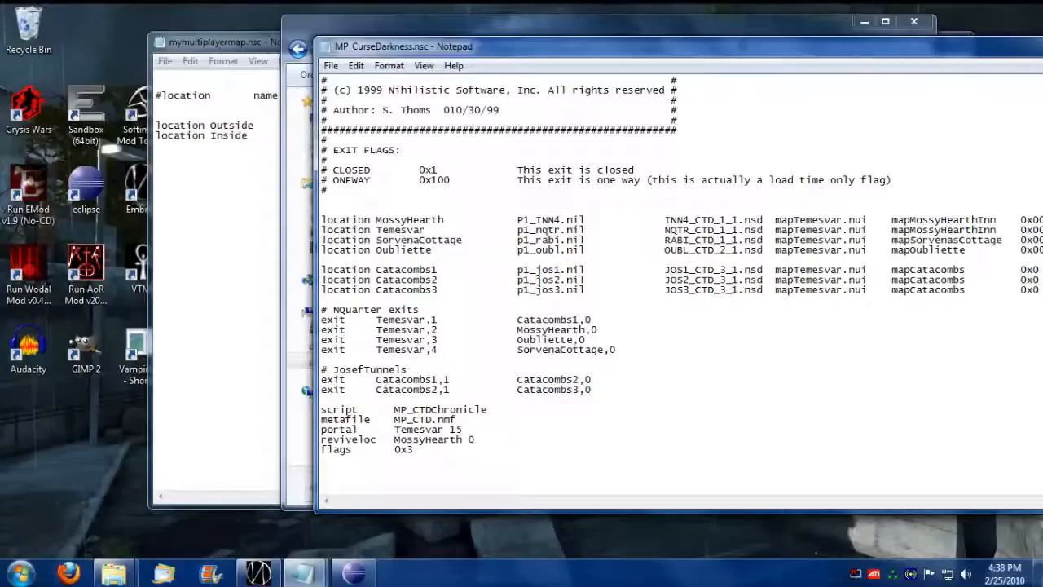
Step: Bring the mymultiplayermap.nsc Notepad window back to the front
double_click(434, 318)
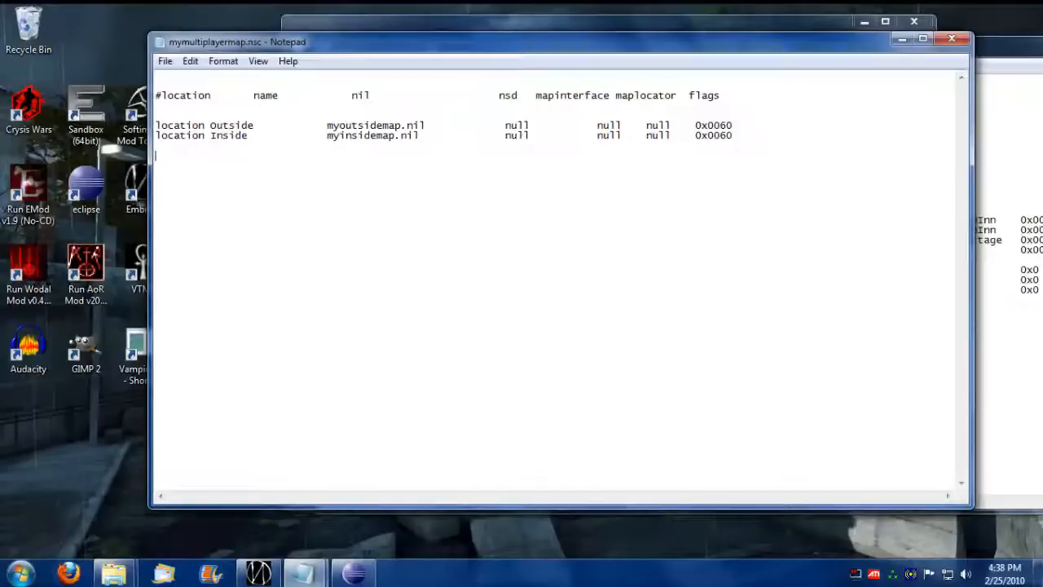
mouse_move(695, 14)
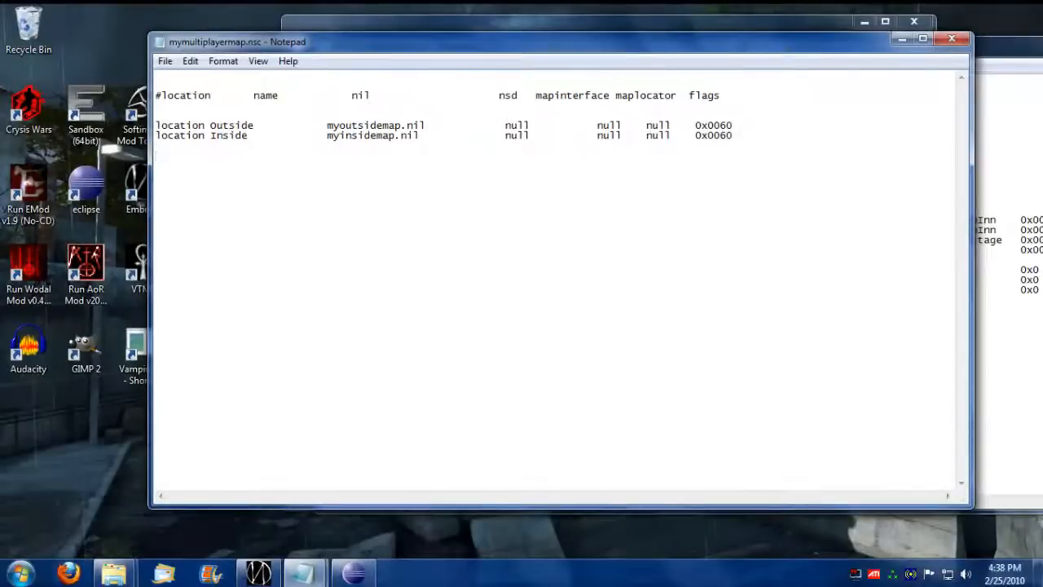
Step: Add an exit line linking Outside, 1 to Inside, 0, then a metafile MP_Salon.nmf line
type("exiyt")
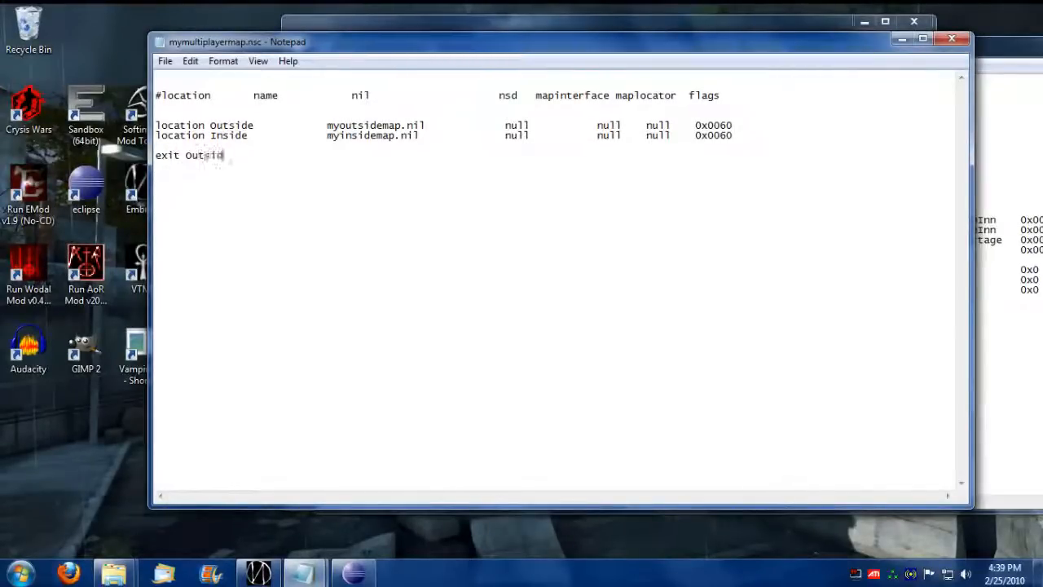
type(", 1")
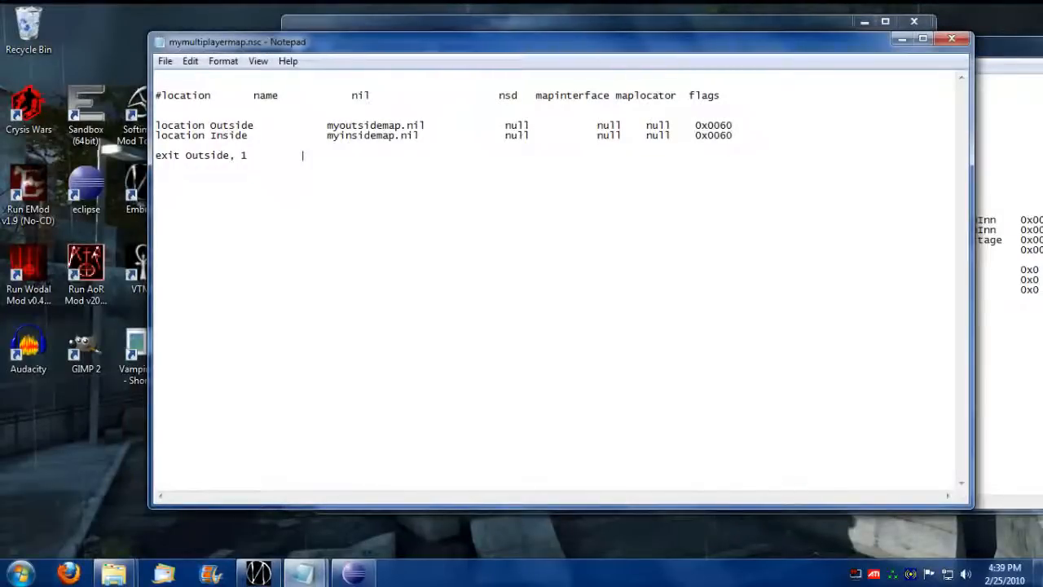
type("Inside,")
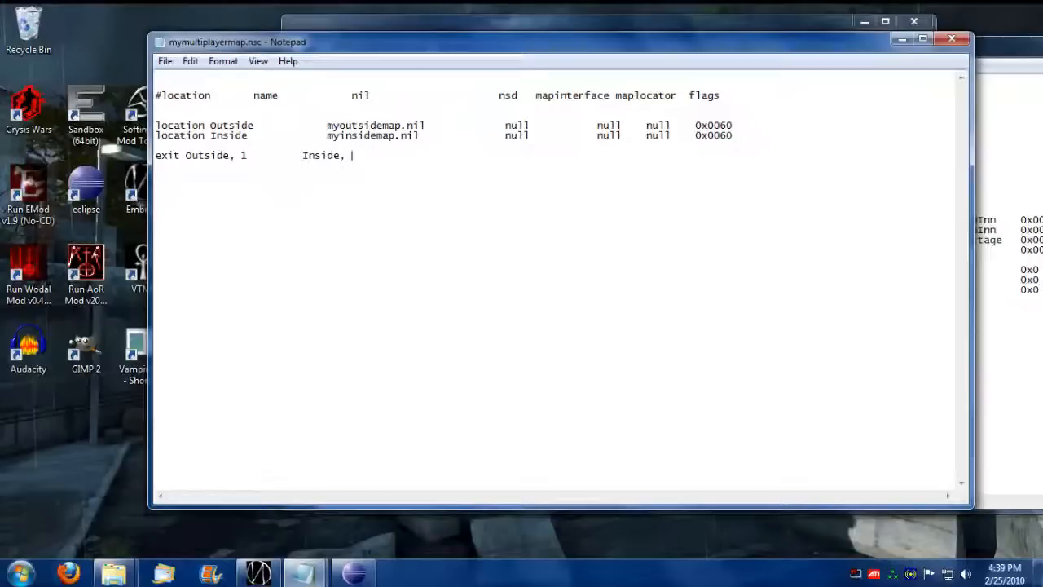
type("0")
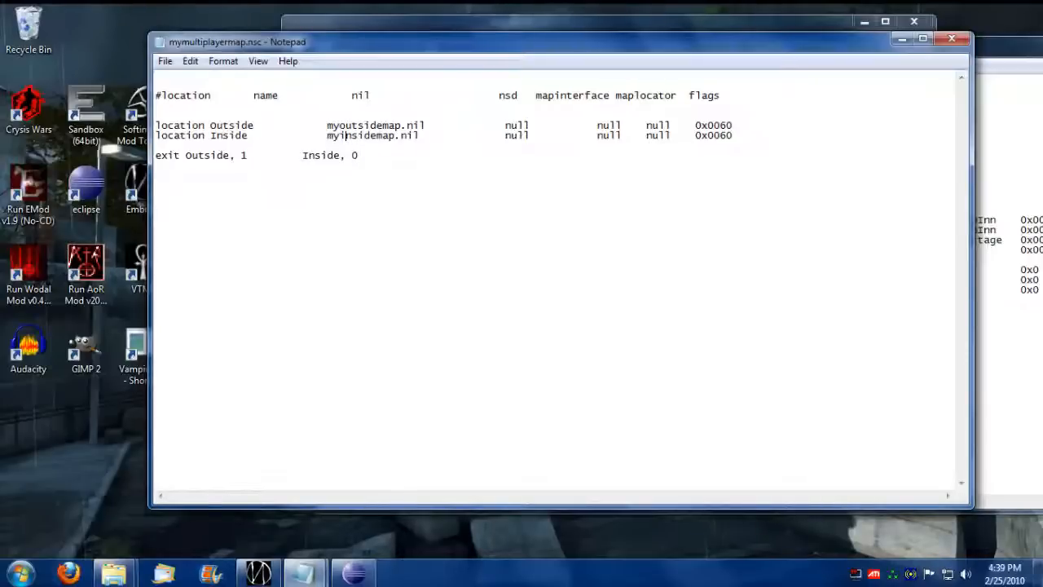
left_click_drag(186, 155, 358, 155)
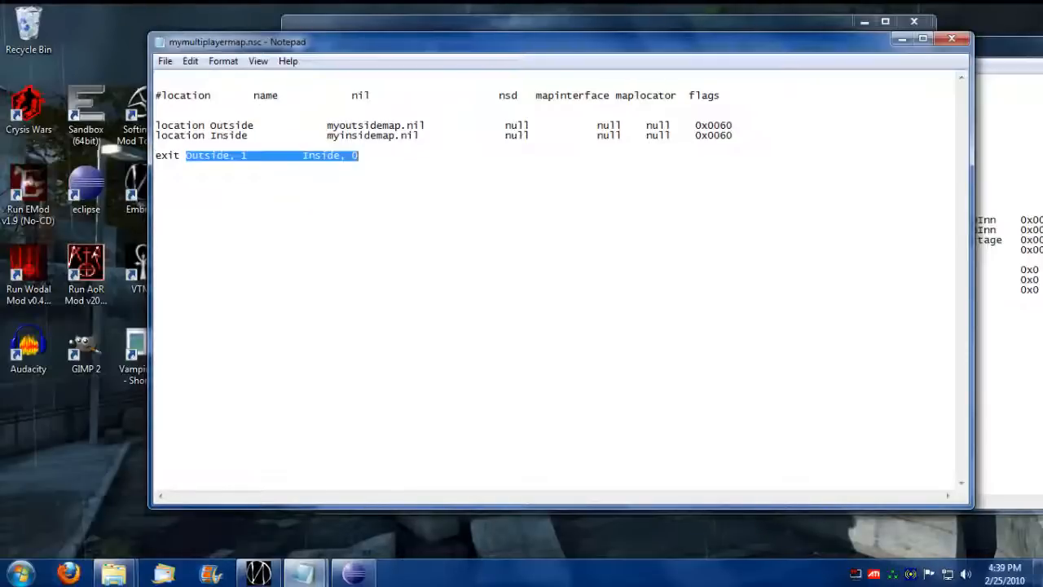
type("metafile\tMP_Salon.nmf")
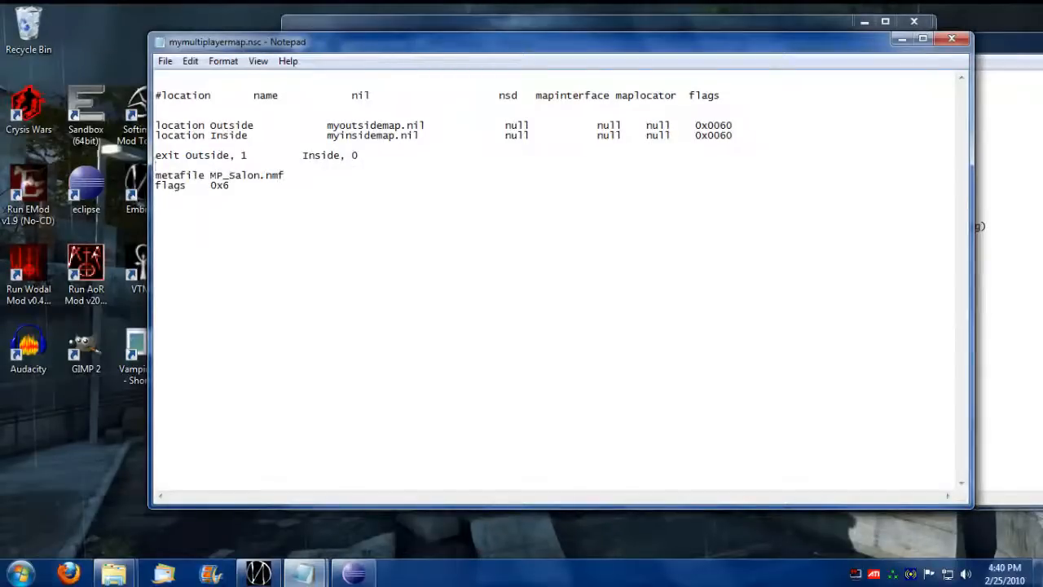
Step: Add a reviveloc Inside 0 line, then remove it, leaving the metafile and flags 0x6 lines
type("reviveloc Inside 0")
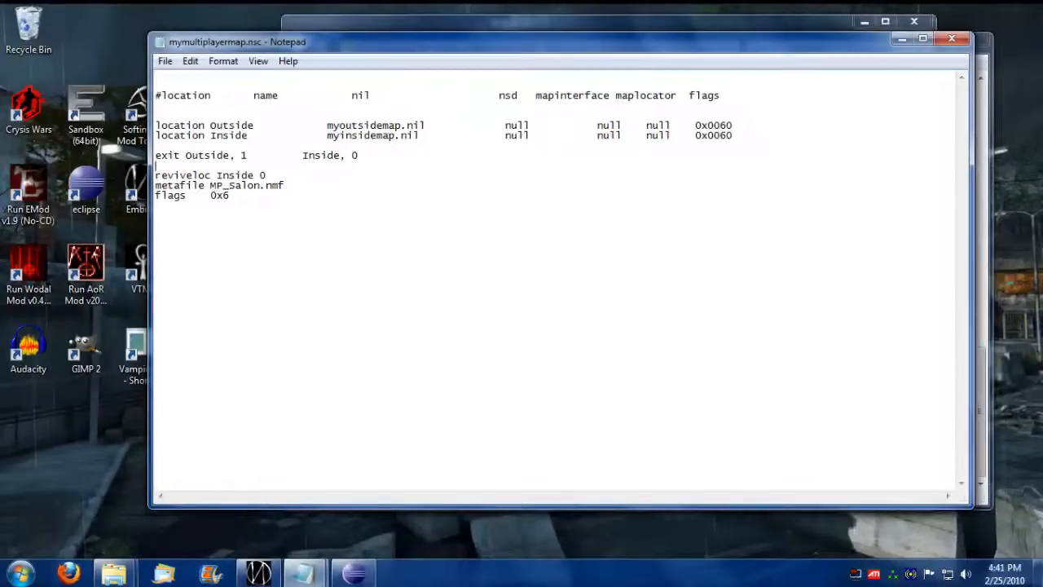
double_click(261, 176)
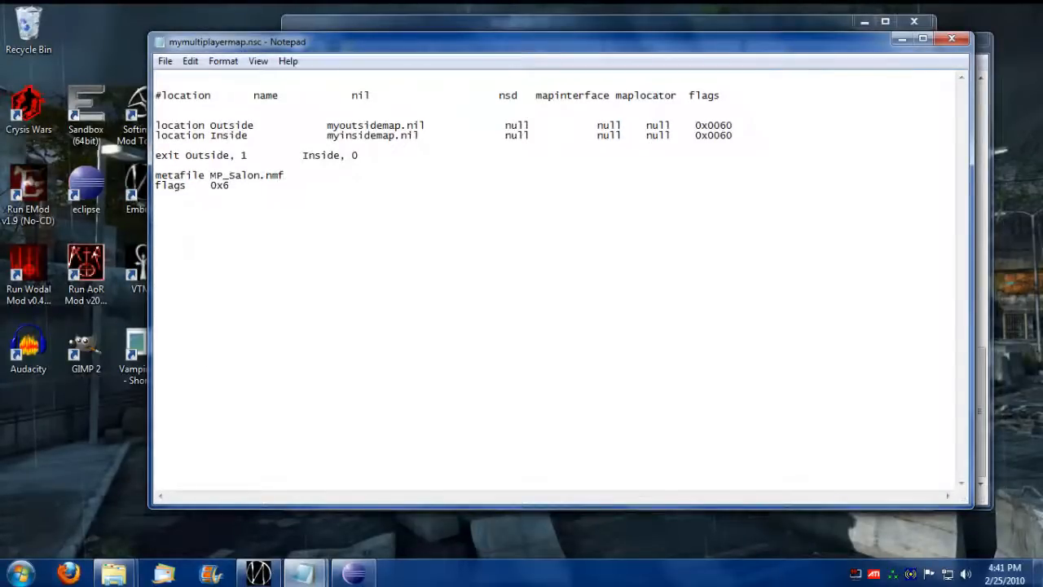
triple_click(188, 186)
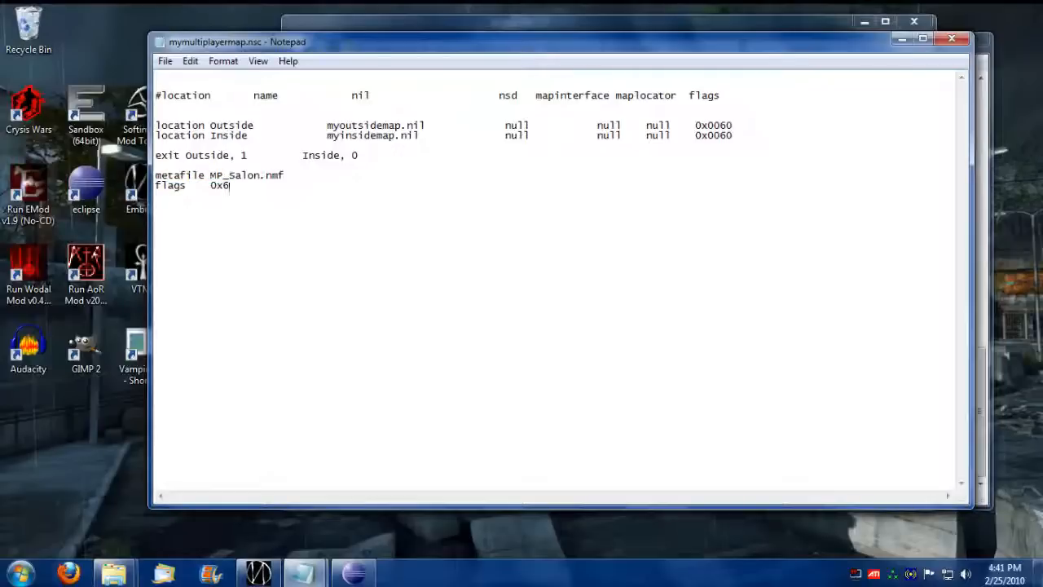
double_click(220, 186)
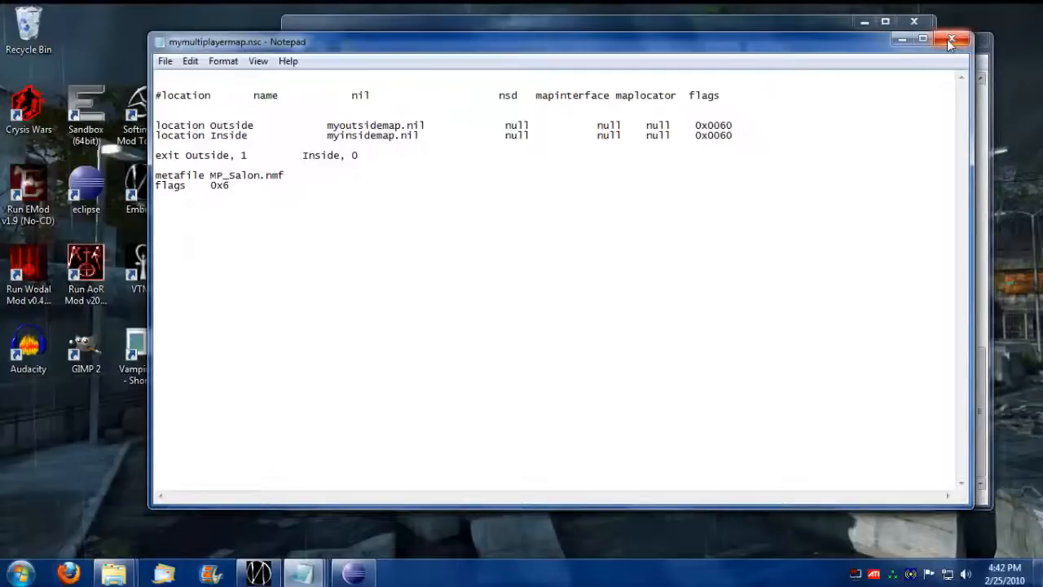
Step: Close Notepad, open the MyMaps folder and select Chronicles, Levels and Scenes together
left_click(952, 39)
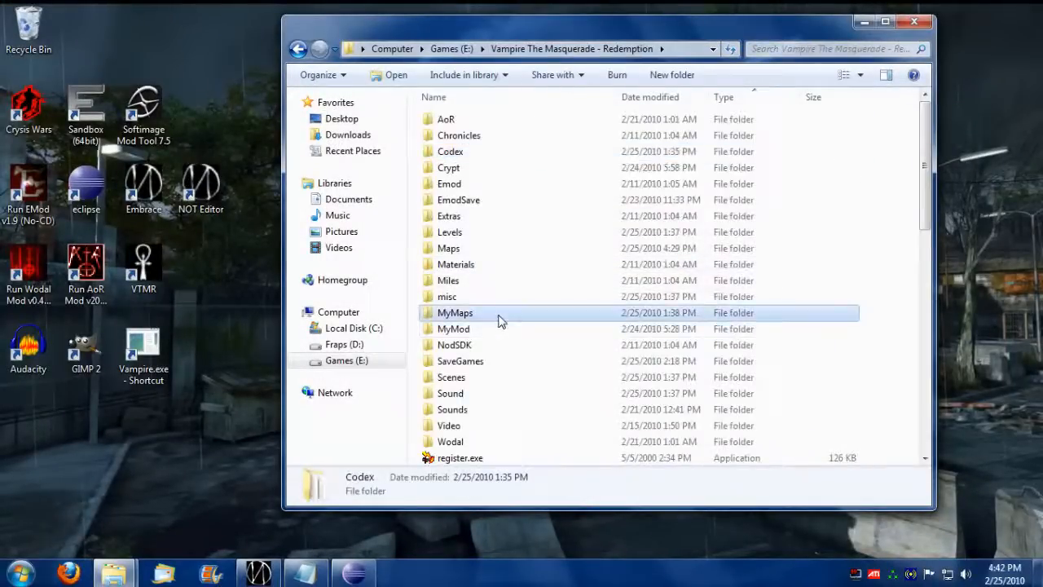
double_click(455, 313)
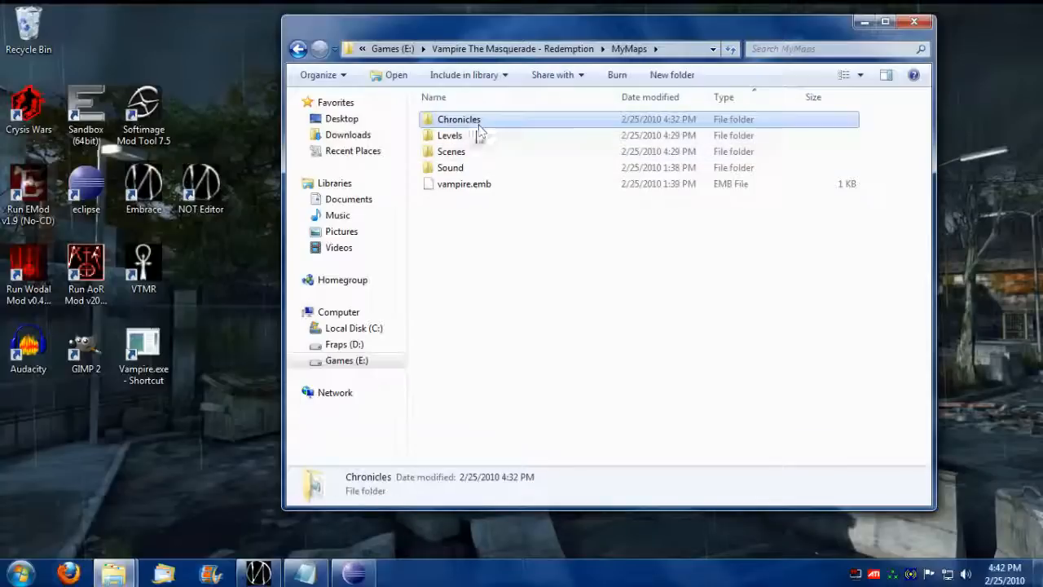
mouse_move(476, 136)
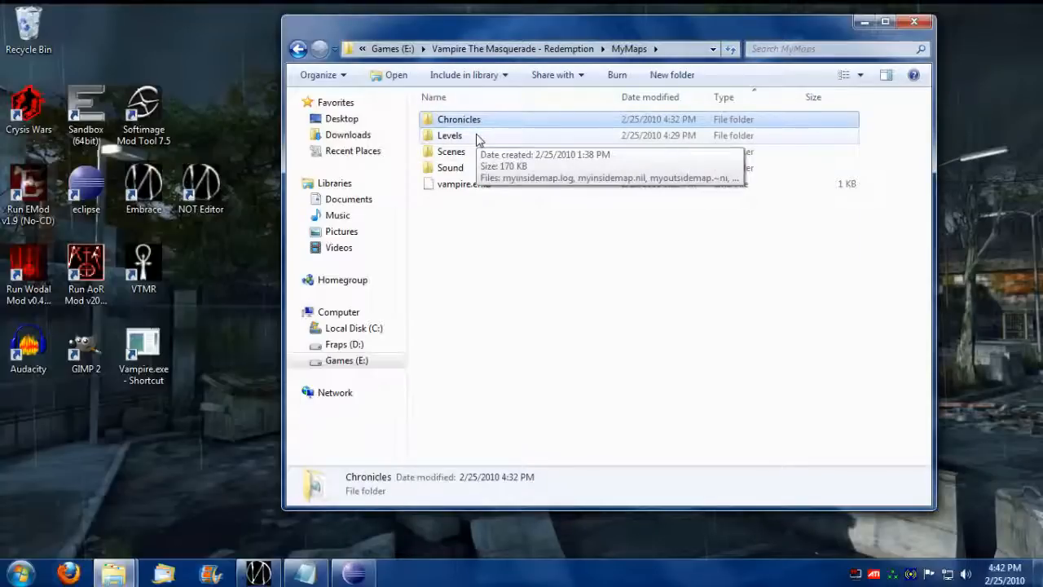
right_click(476, 150)
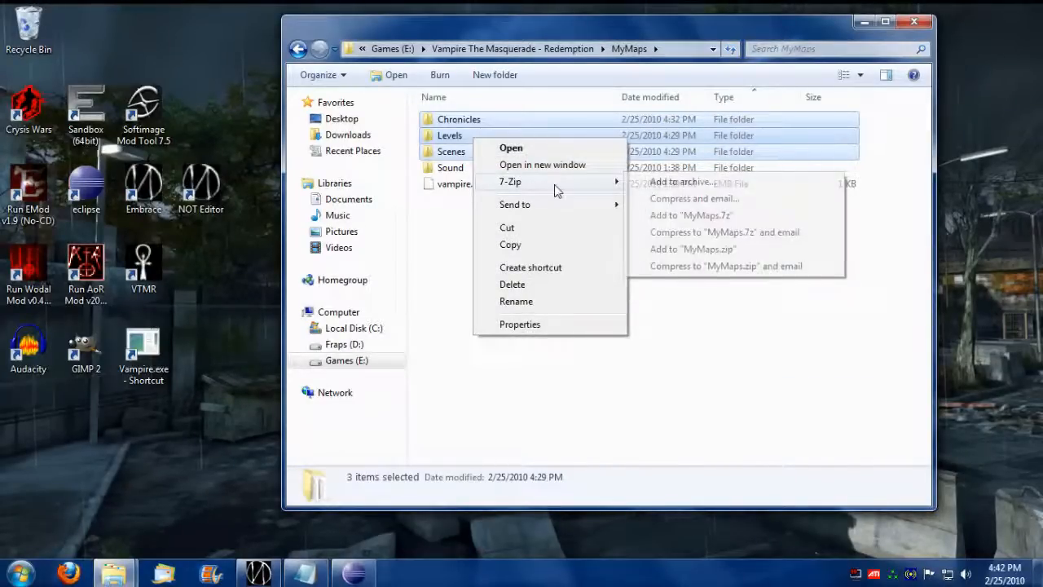
Step: Add the selected folders to a Zip-format archive named MyMaps.nob
left_click(681, 181)
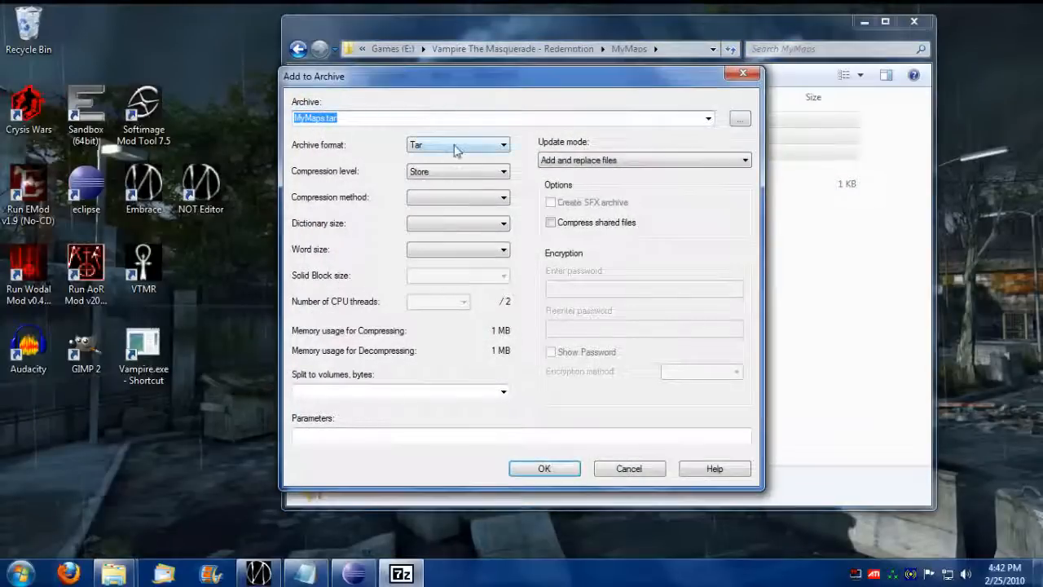
left_click(458, 144)
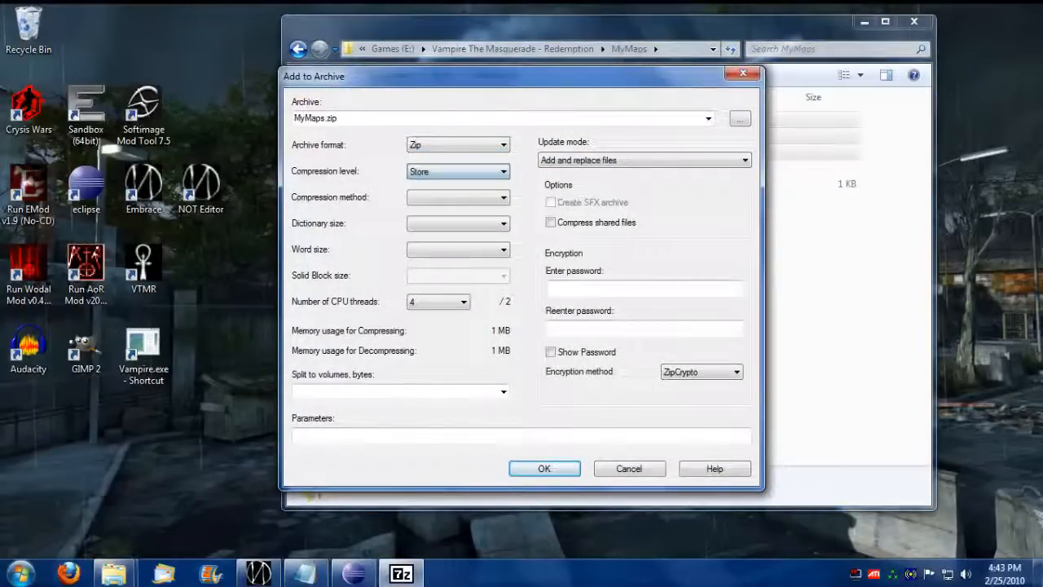
double_click(330, 118)
type("nob")
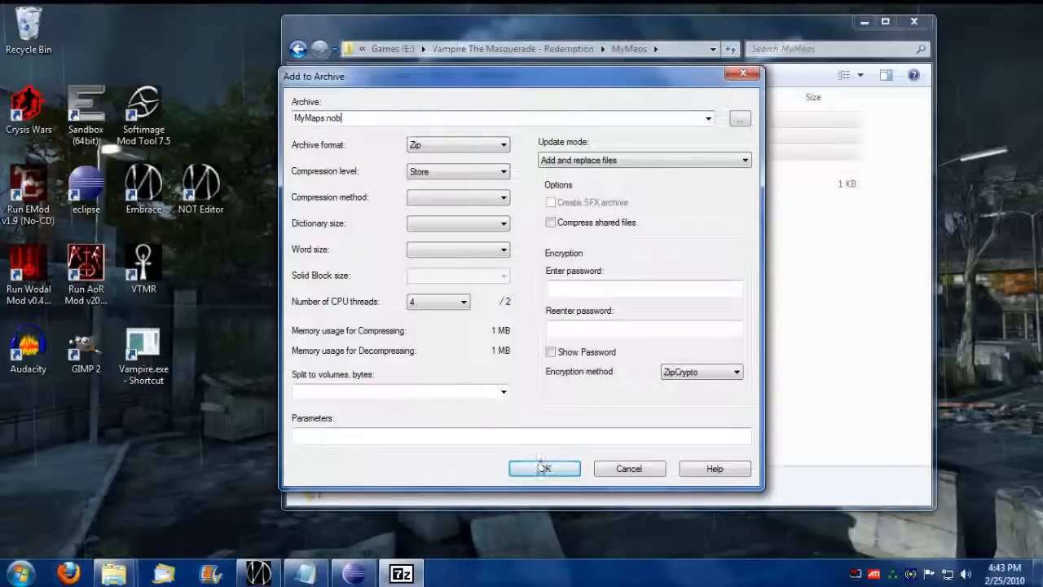
left_click(545, 468)
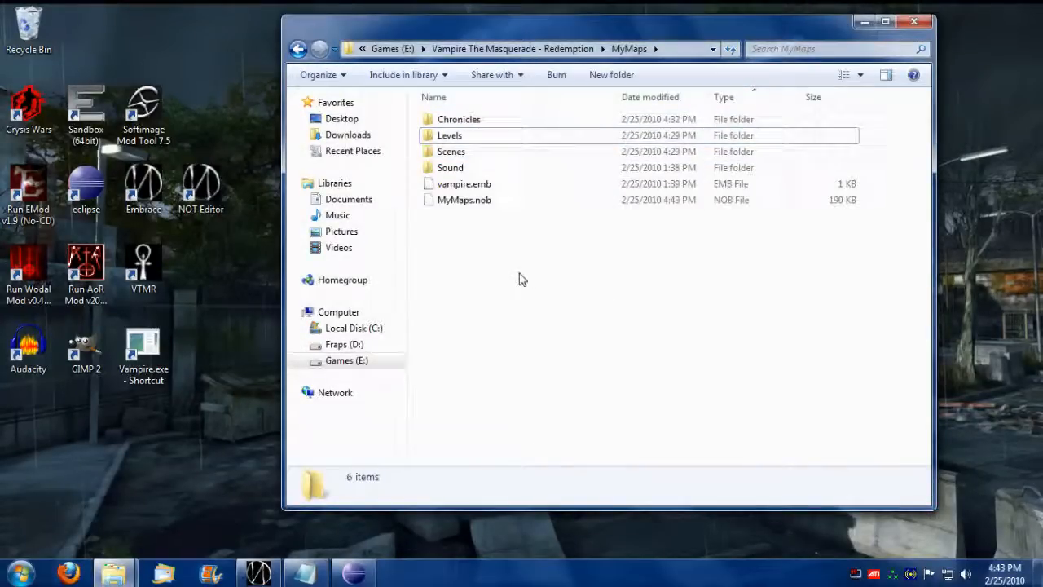
right_click(460, 199)
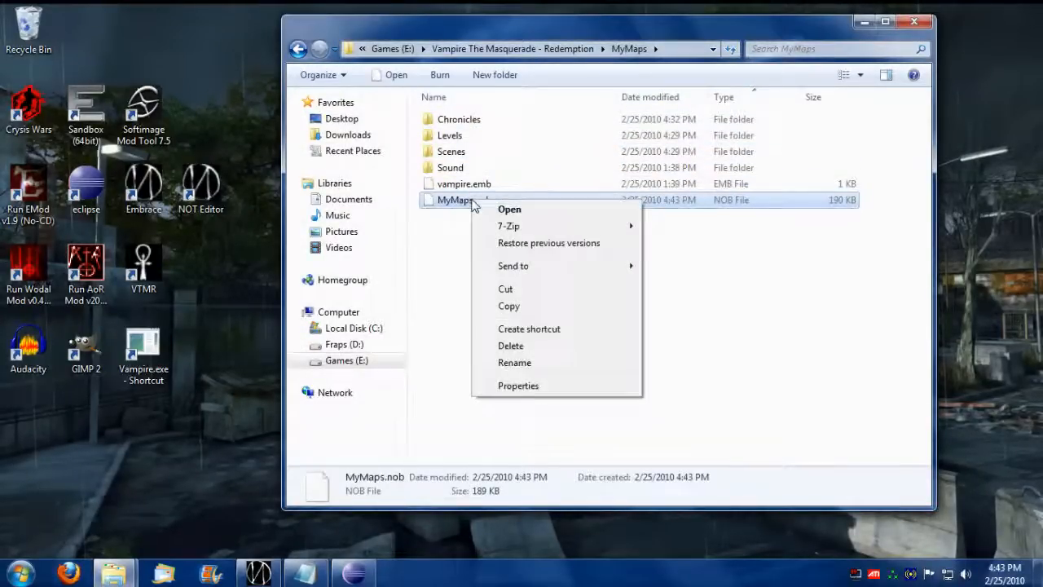